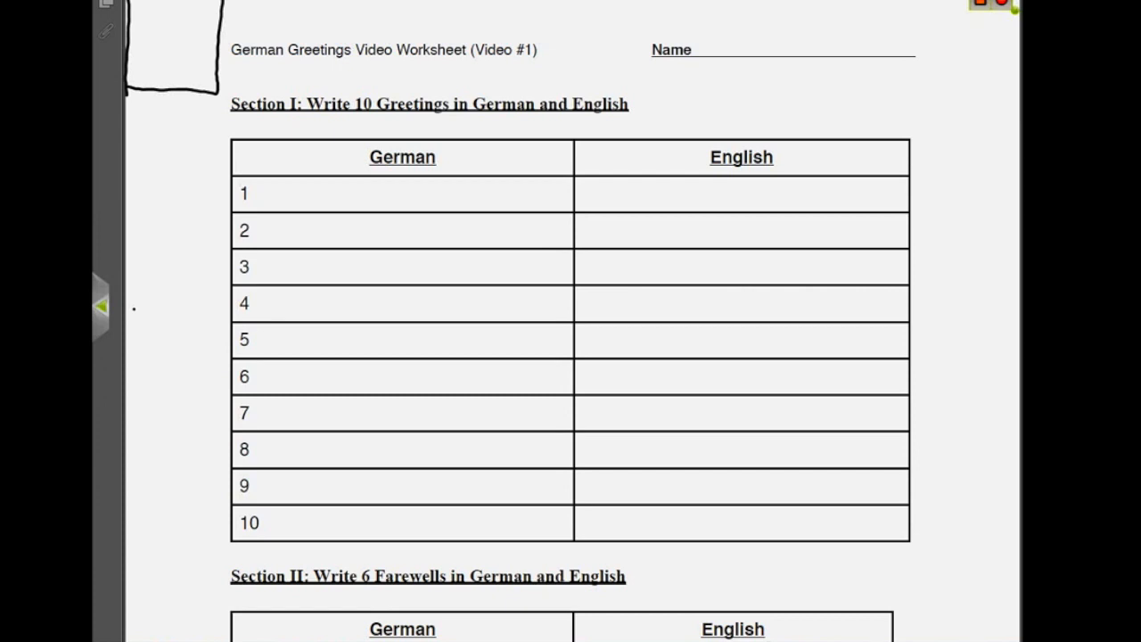
- Handwrite Hallo – Hello and Guten Tag – Good day in rows 1–2 of the greetings table
text(Hallo)
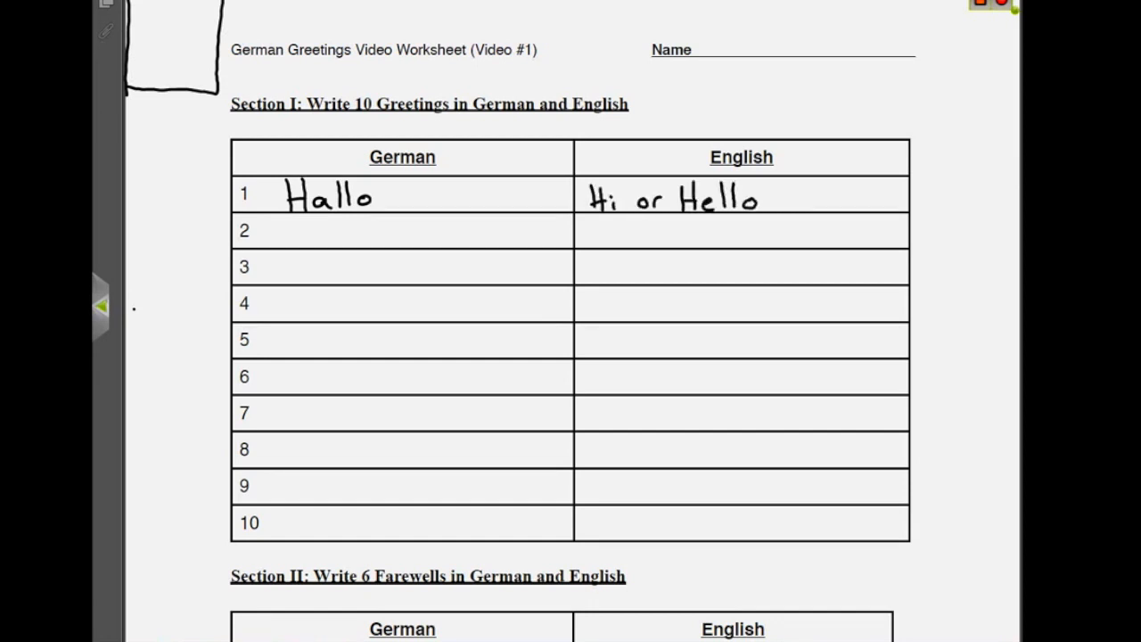
text(Guten Tag)
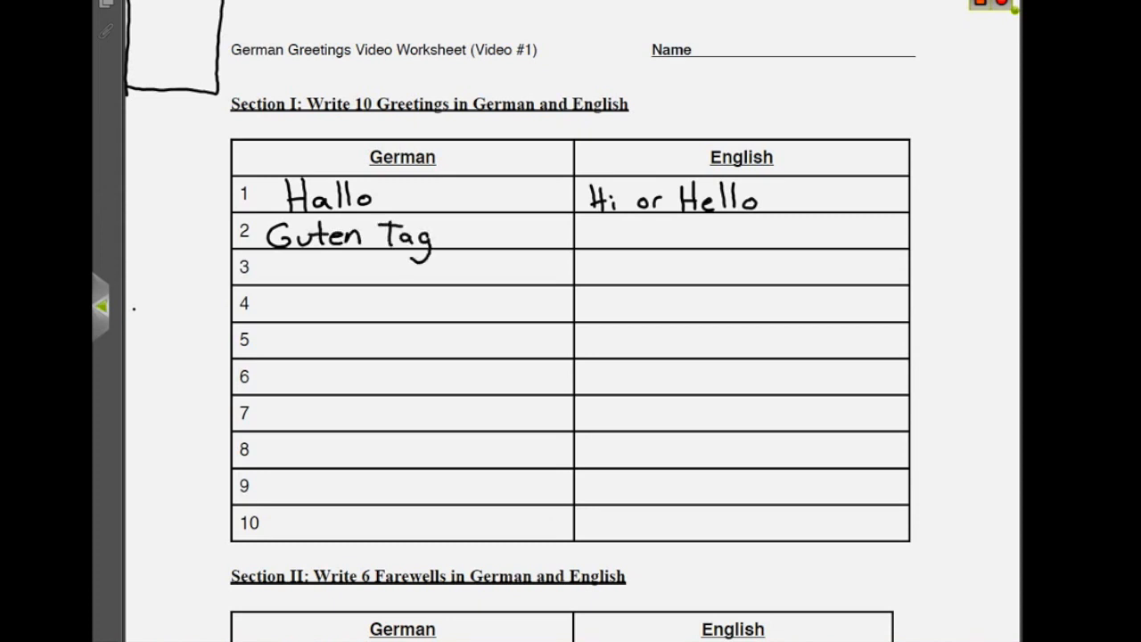
text(God)
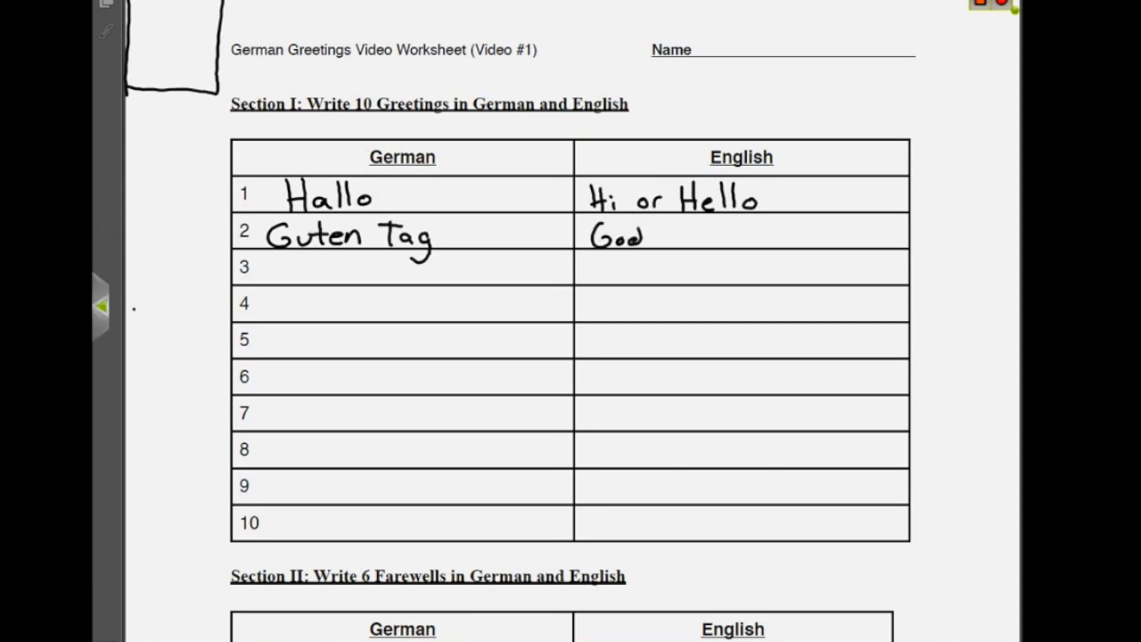
text(od day -Hello)
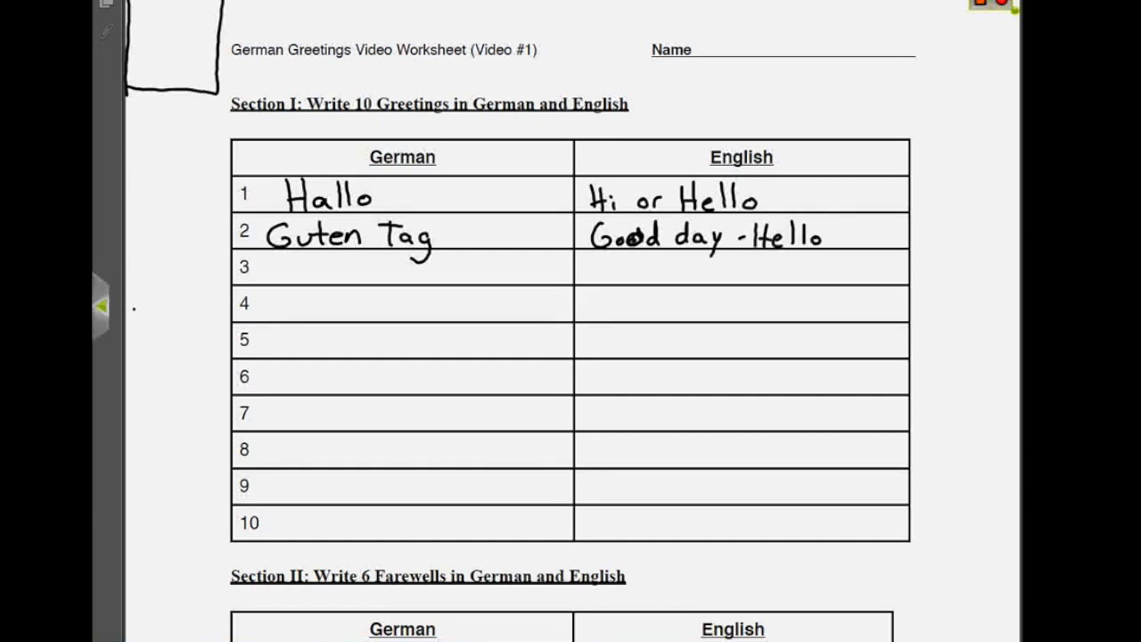
- Handwrite Guten Morgen – Good Morning and Guten Abend – Good Evening in rows 3–4
text(Guten M.)
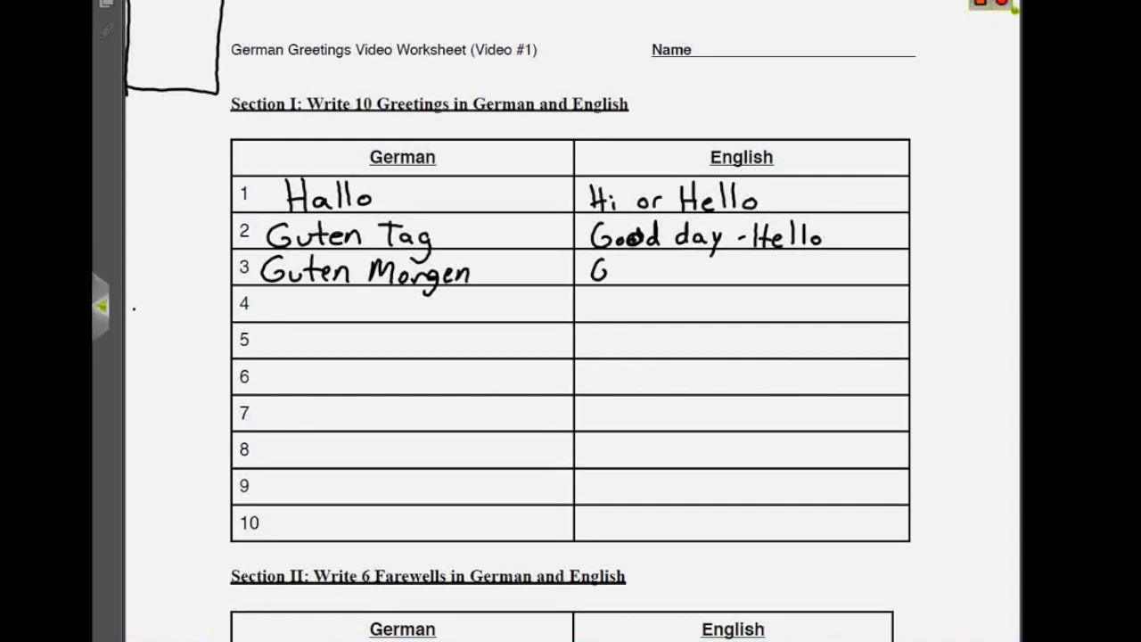
text(Good Morning)
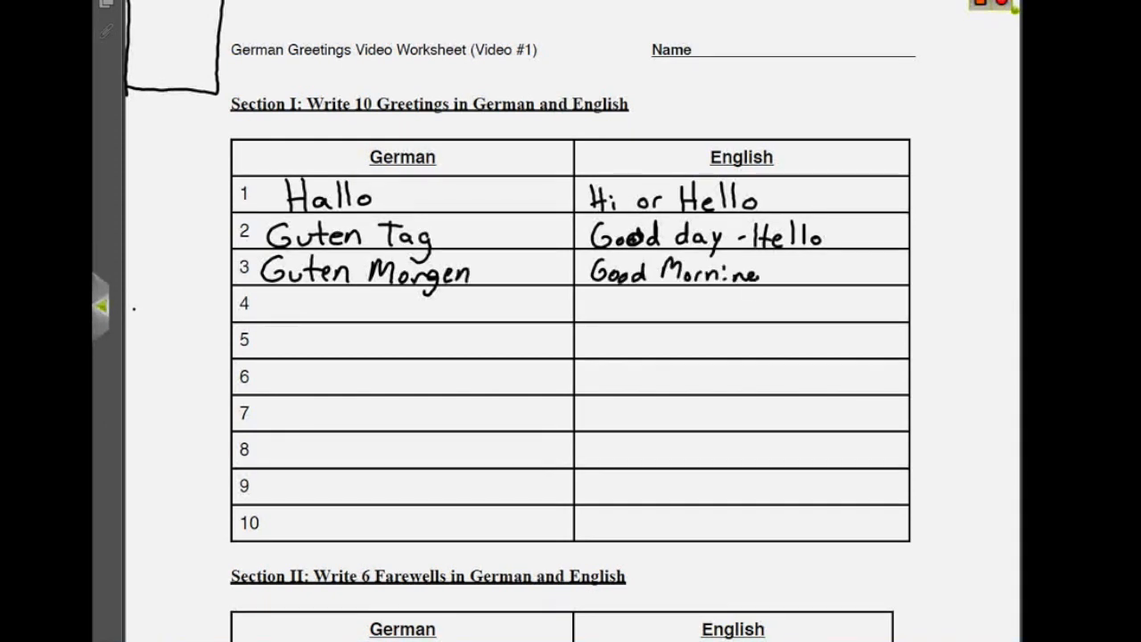
text(G)
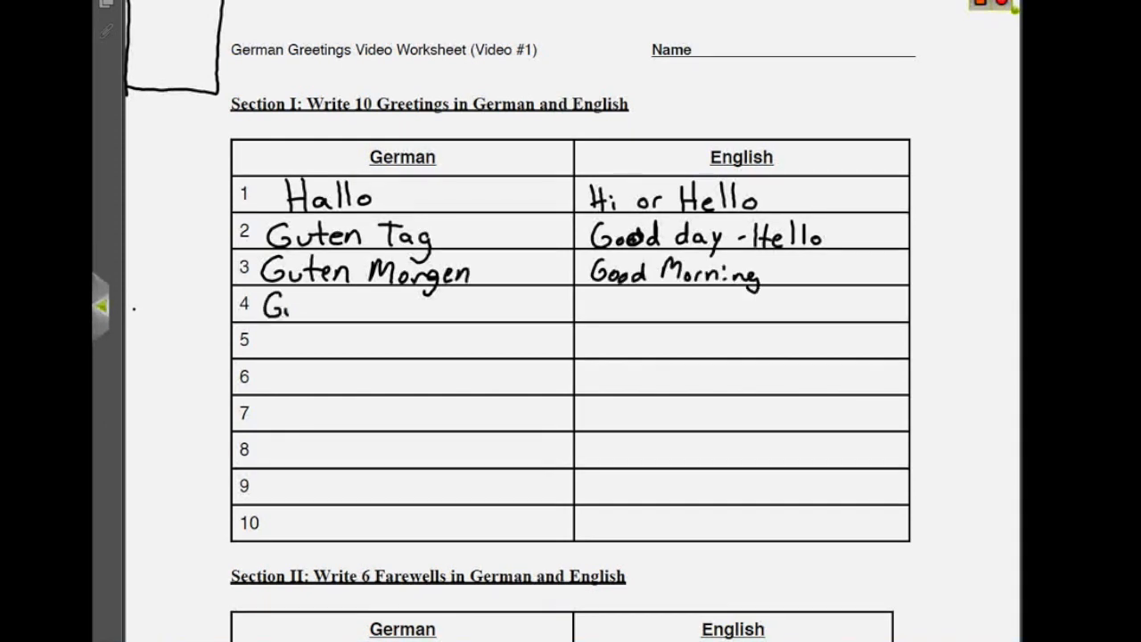
text(Guten Abend)
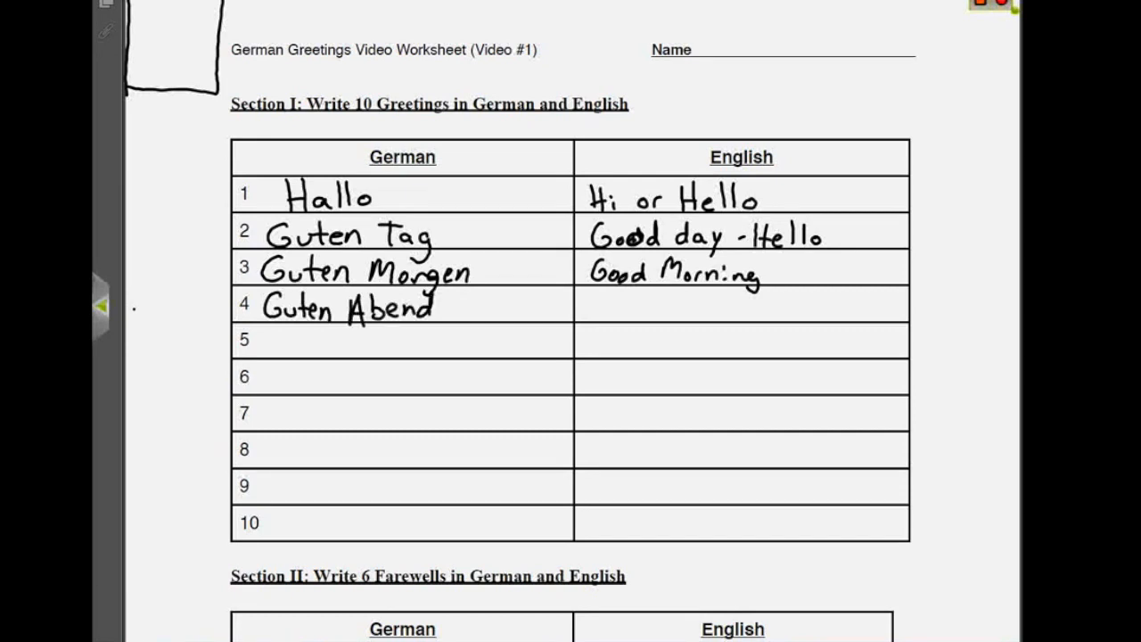
text(Good Evening)
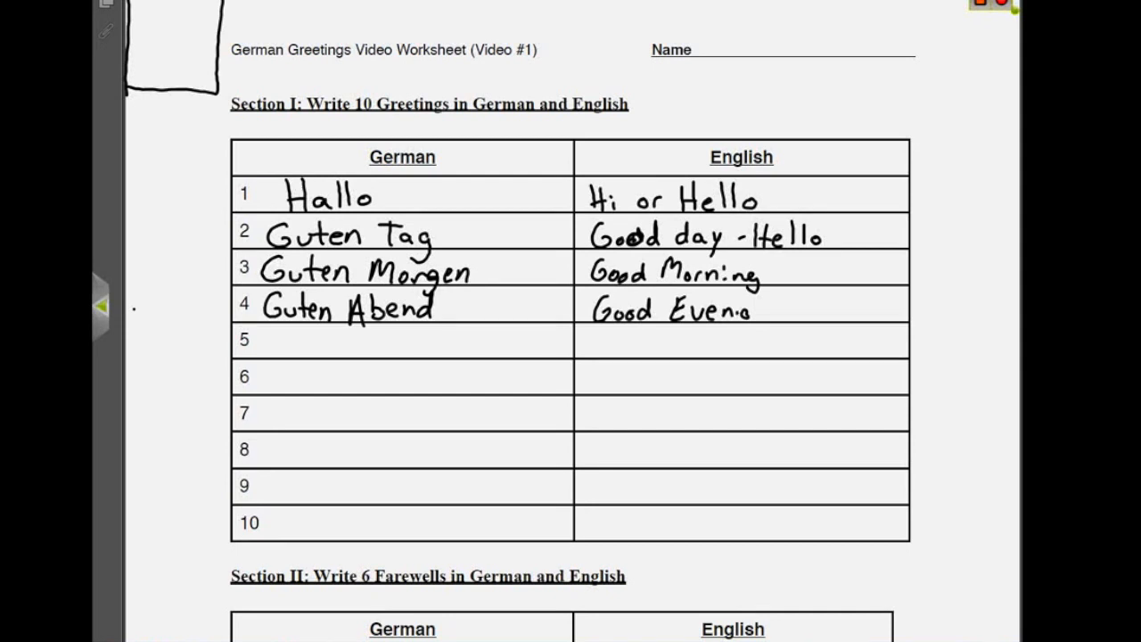
text(ing)
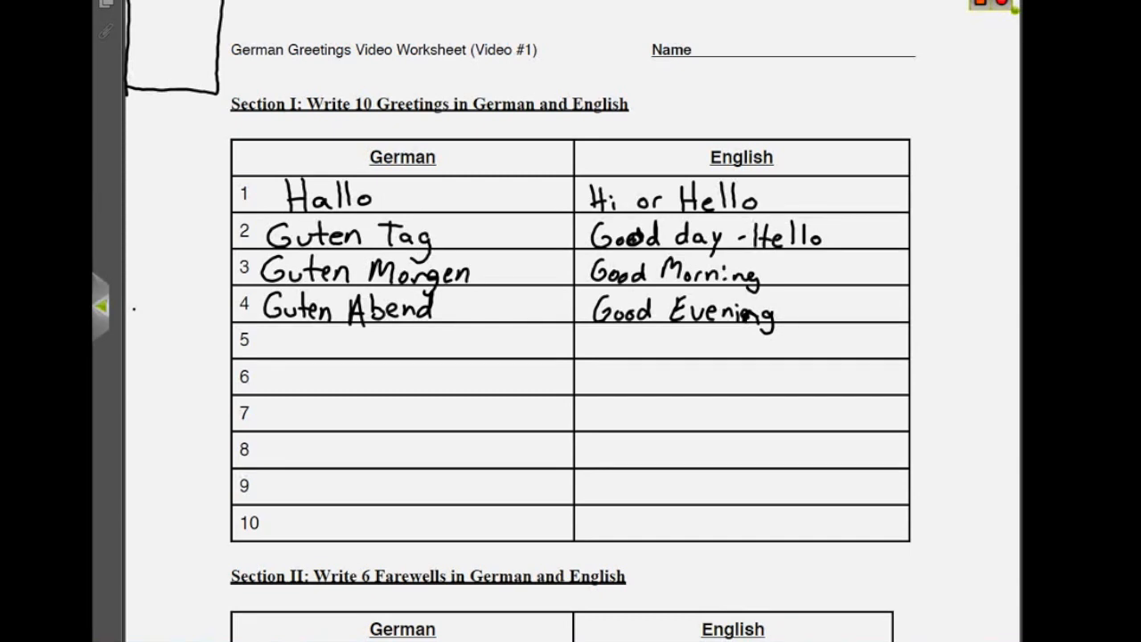
- Handwrite Moin and Servus, each translated as Hello, in rows 5–6
text(Moin)
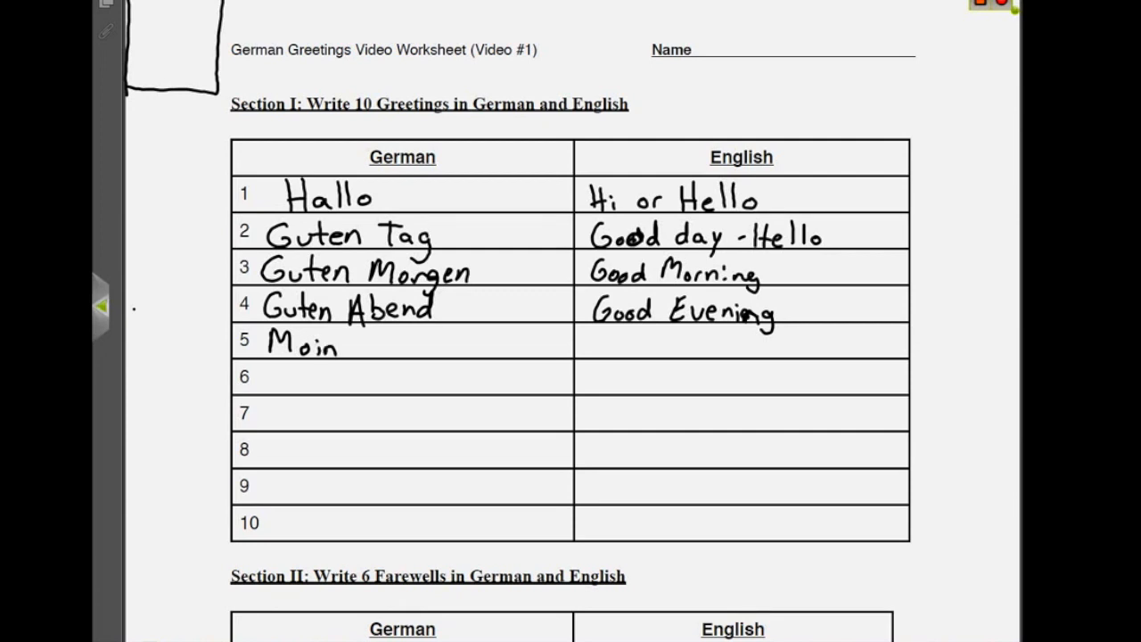
text(Hello)
text(Servus)
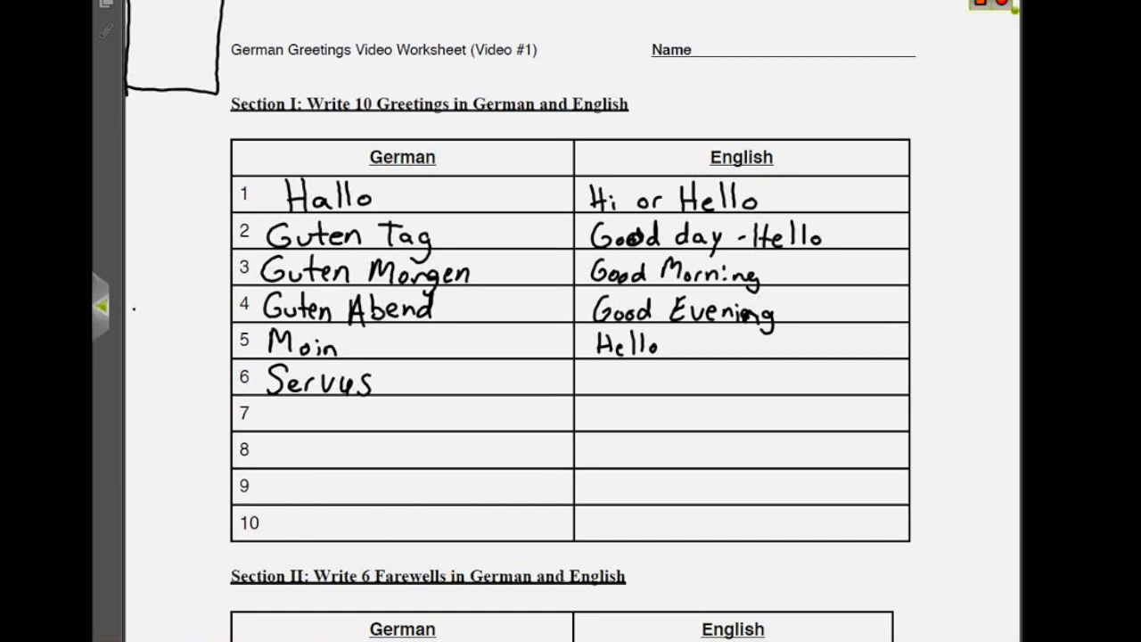
text(Hello)
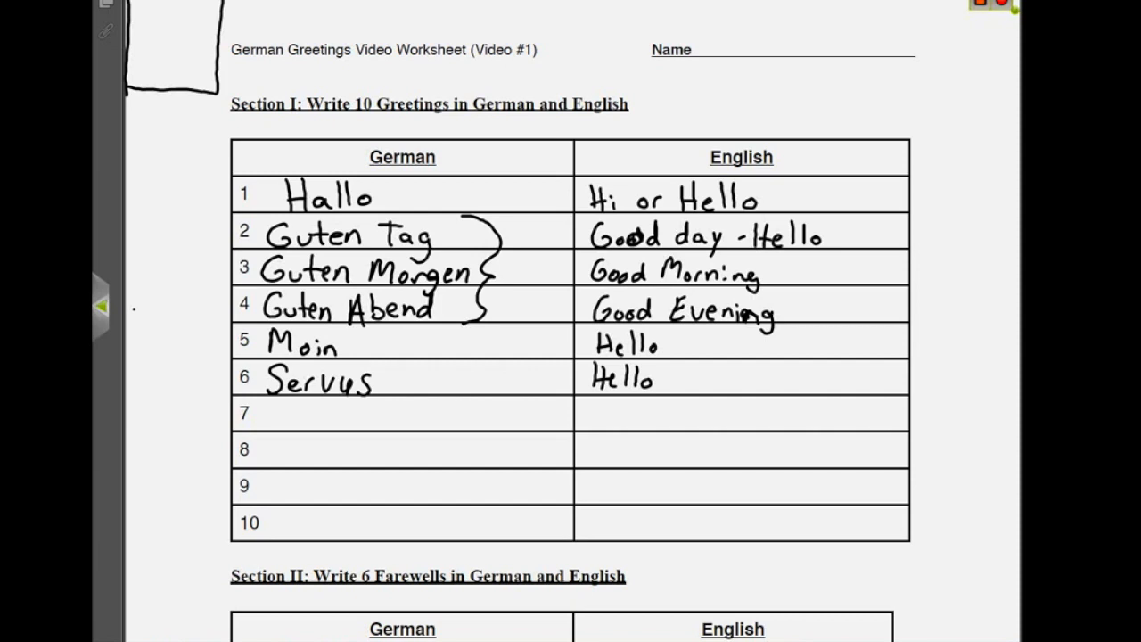
- Handwrite Auf Wiedersehen – Until we see each other again in farewell row 1
scroll(down, 3)
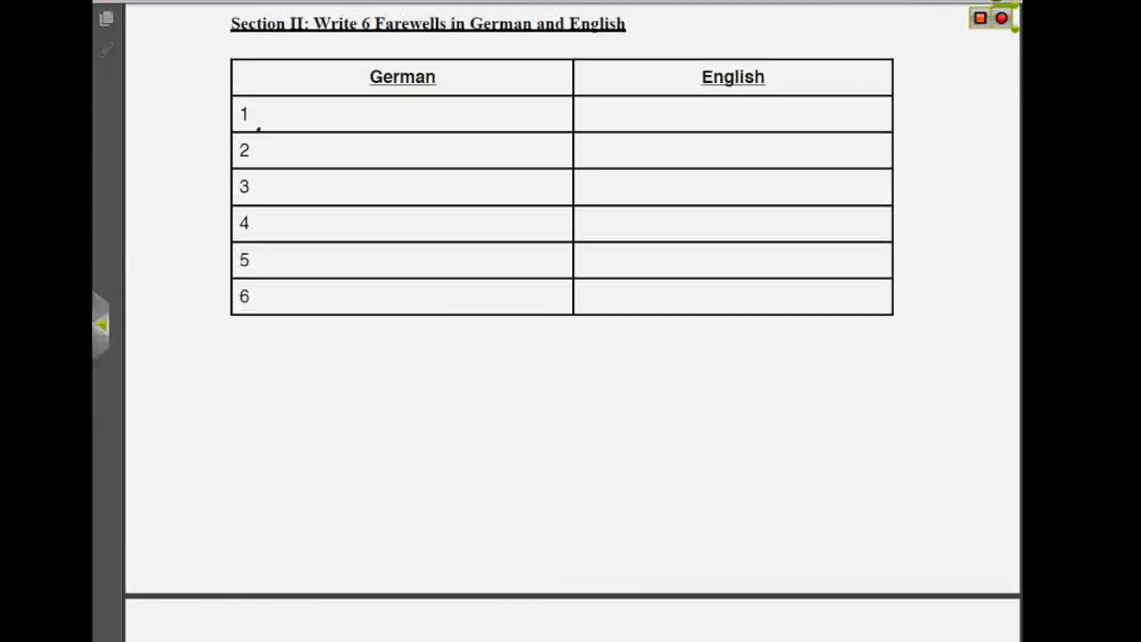
text(Auf)
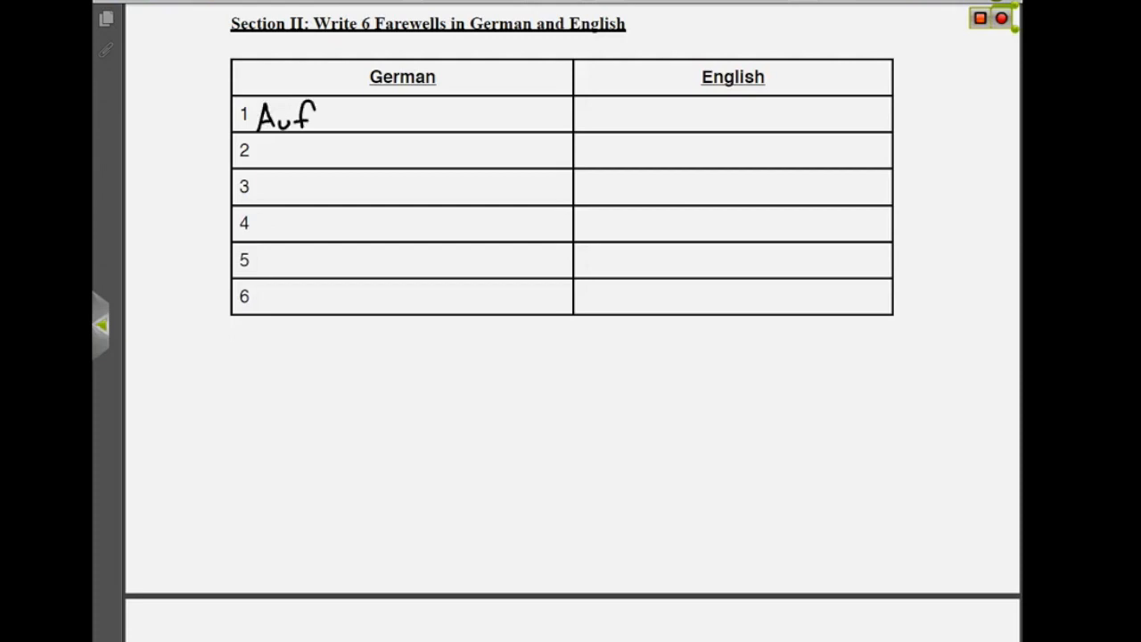
text(Wied)
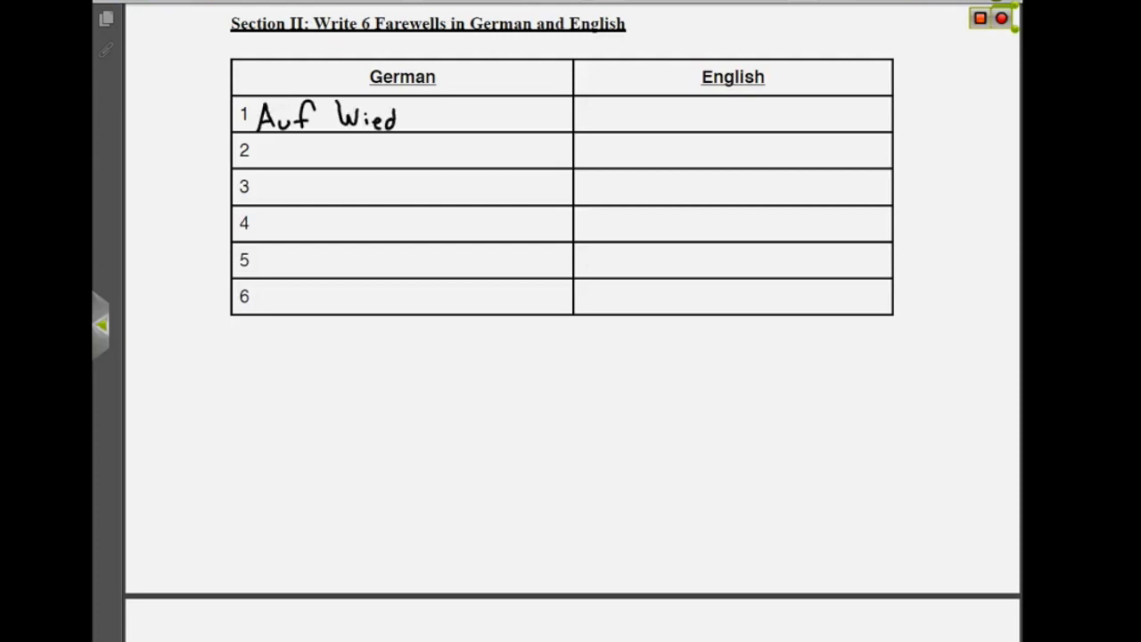
text(ersel)
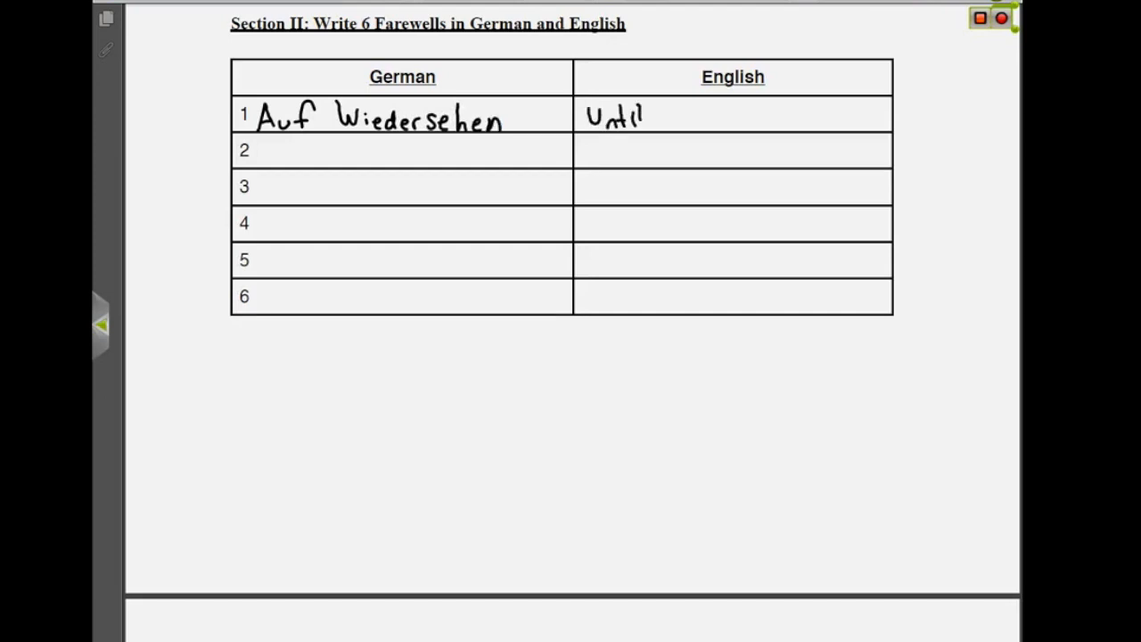
text(we see each)
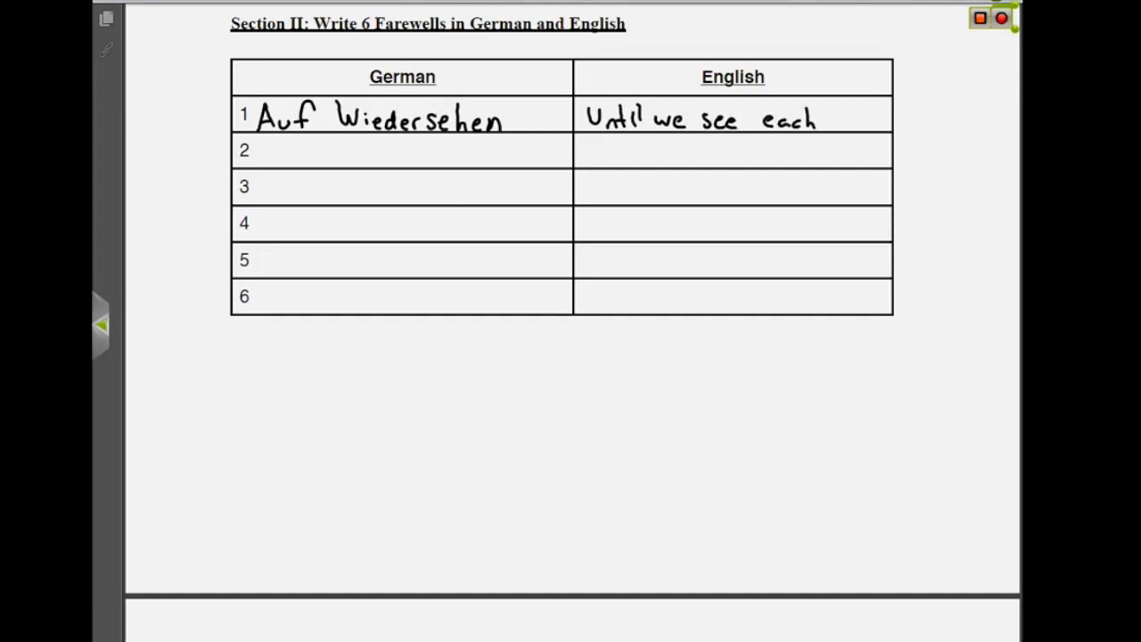
text(other)
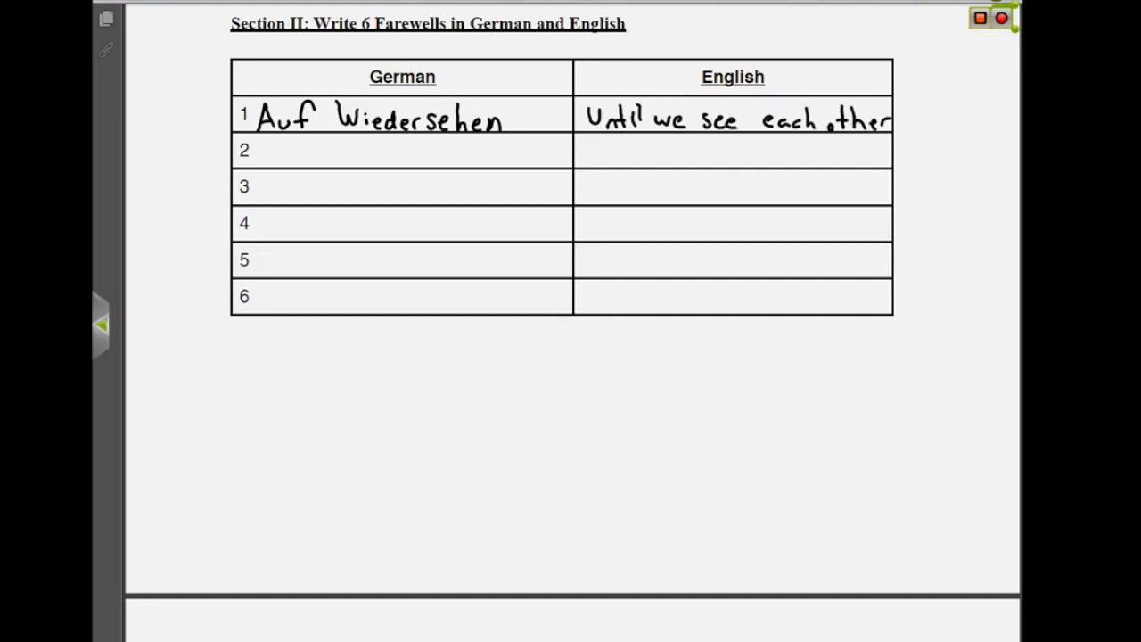
text(again)
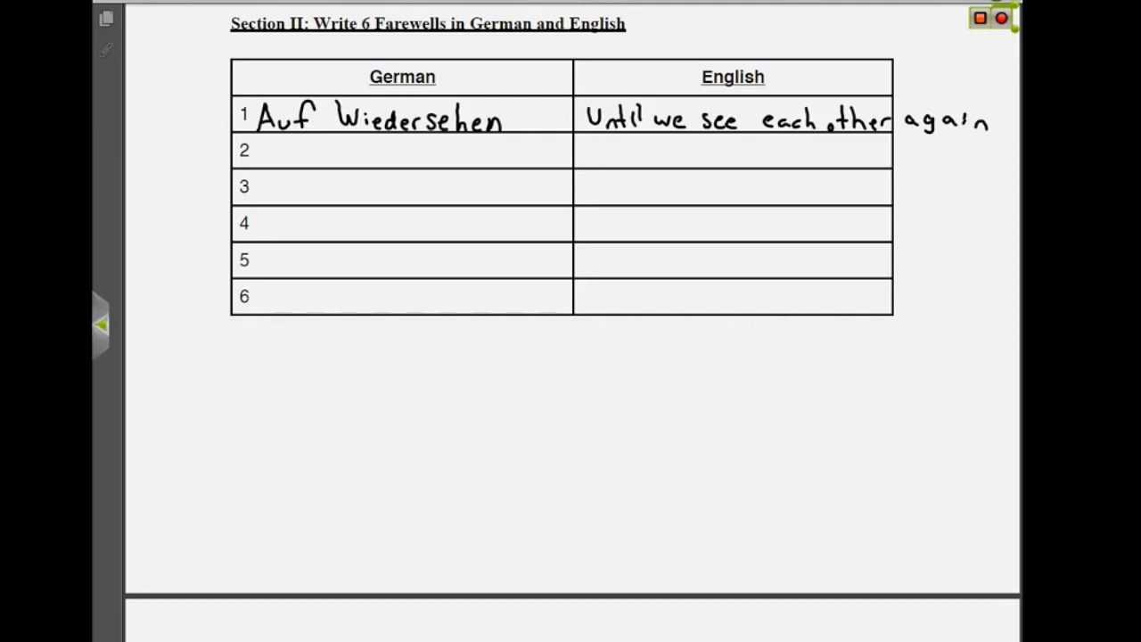
- Handwrite Tschüss – Bye in farewell row 2
drag(283, 142, 278, 159)
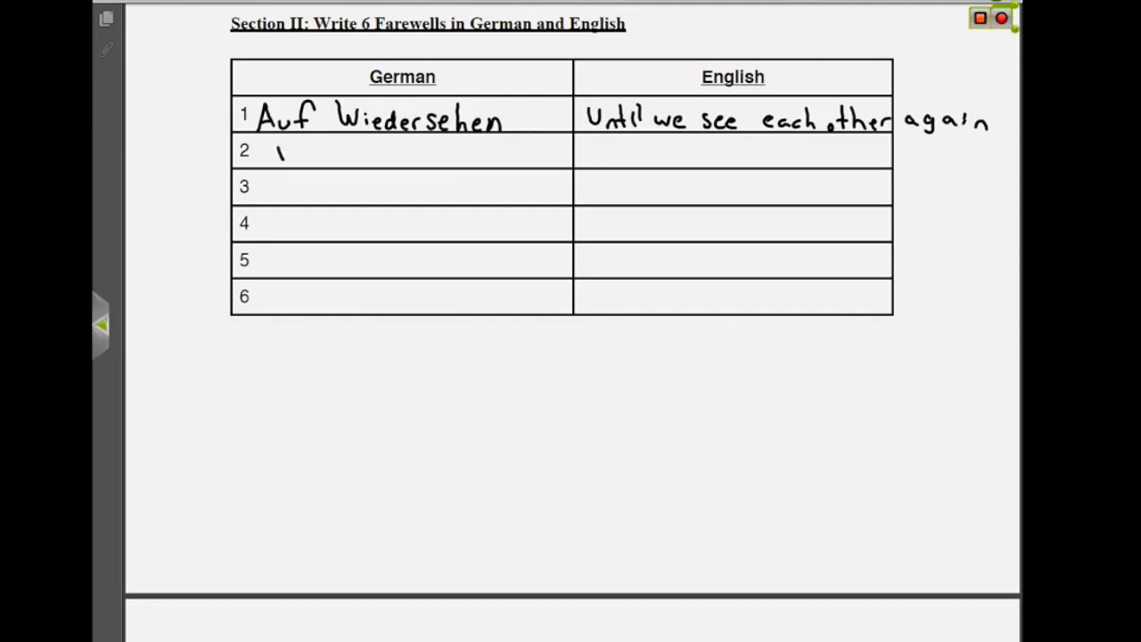
text(Tscl)
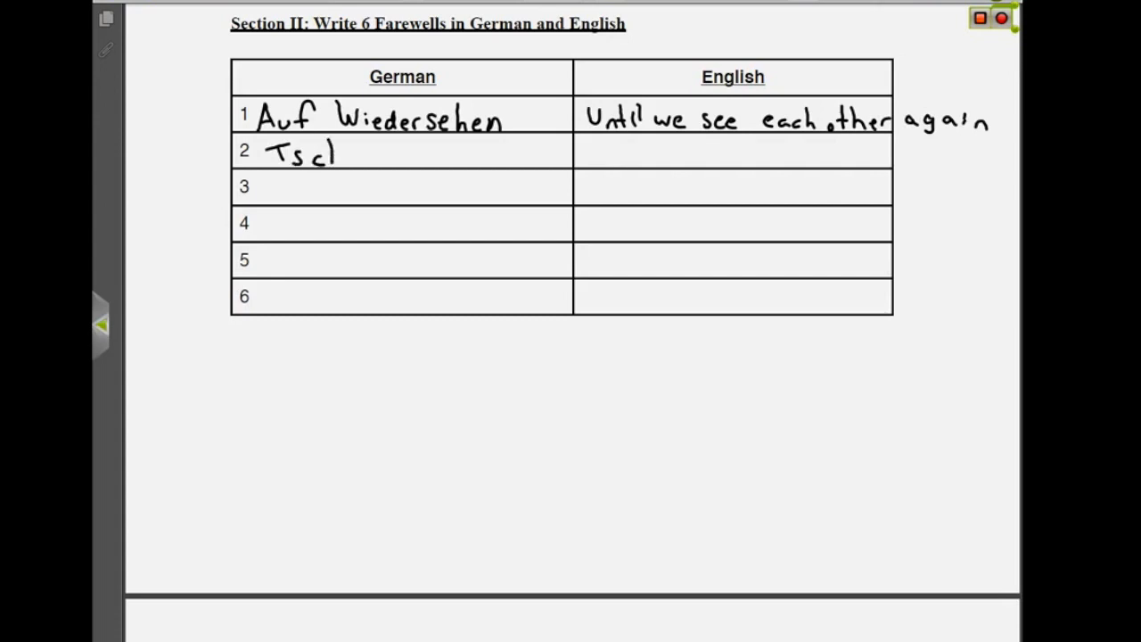
text(hüss)
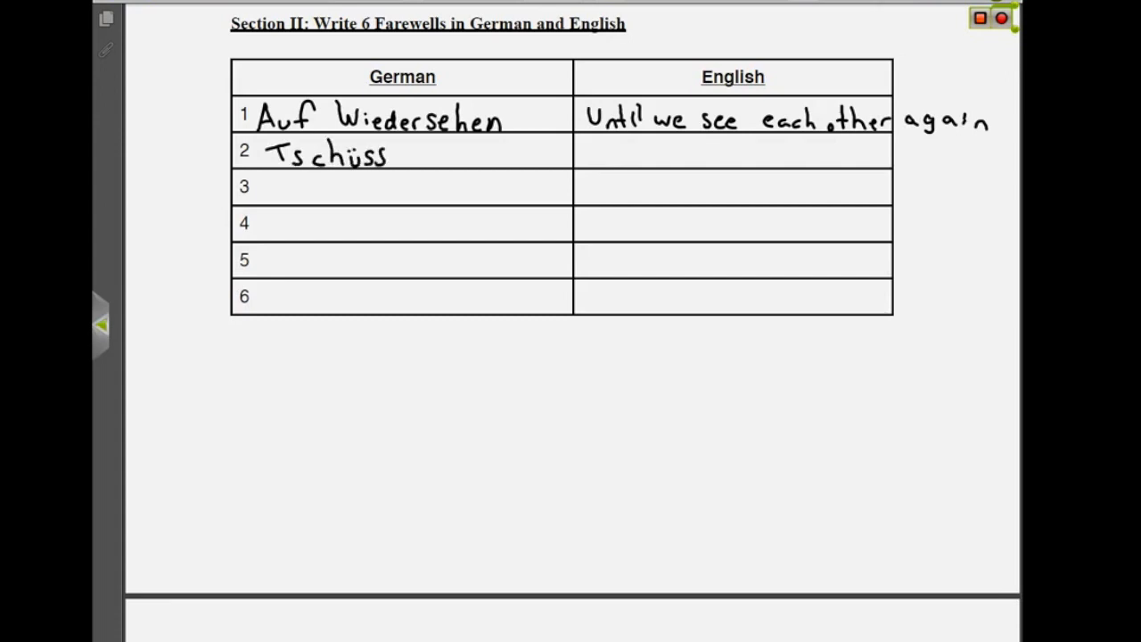
text(i)
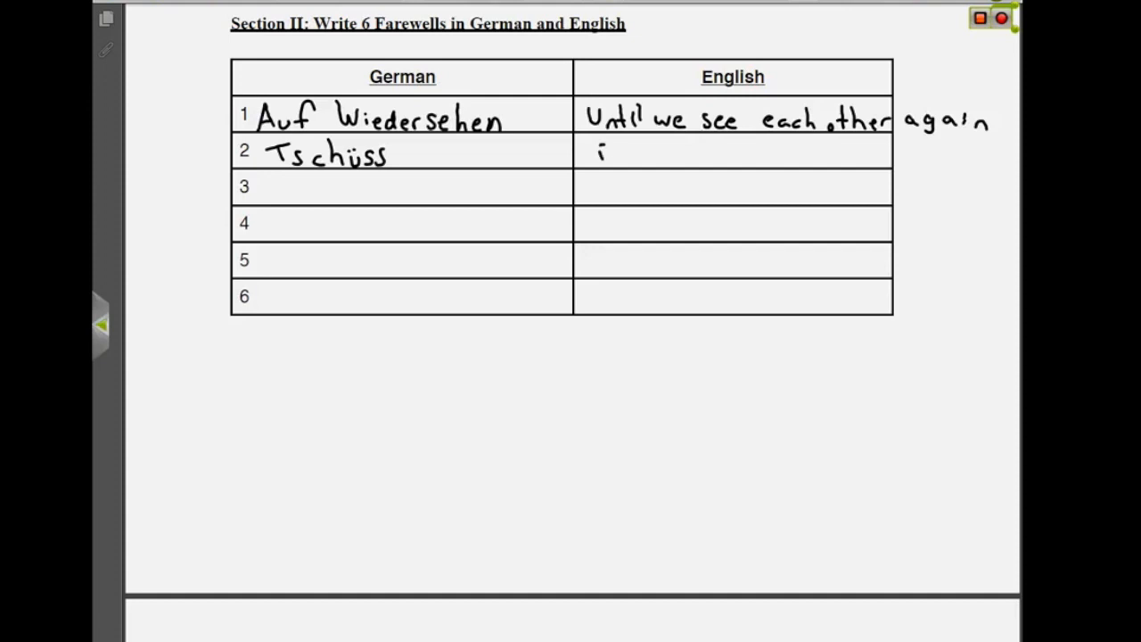
text(By)
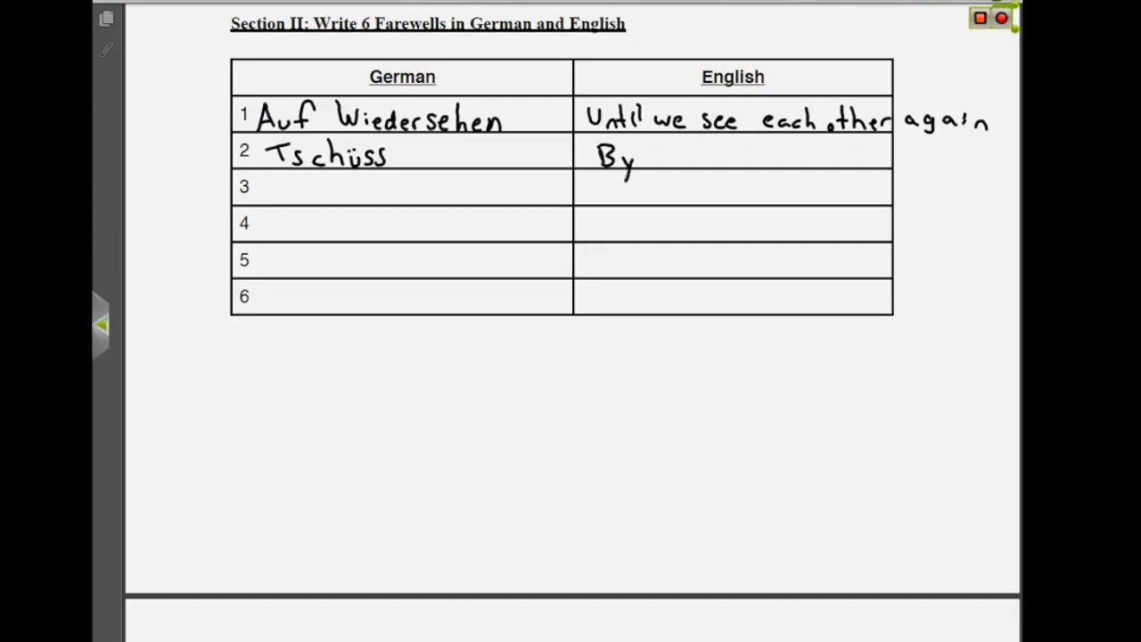
text(e)
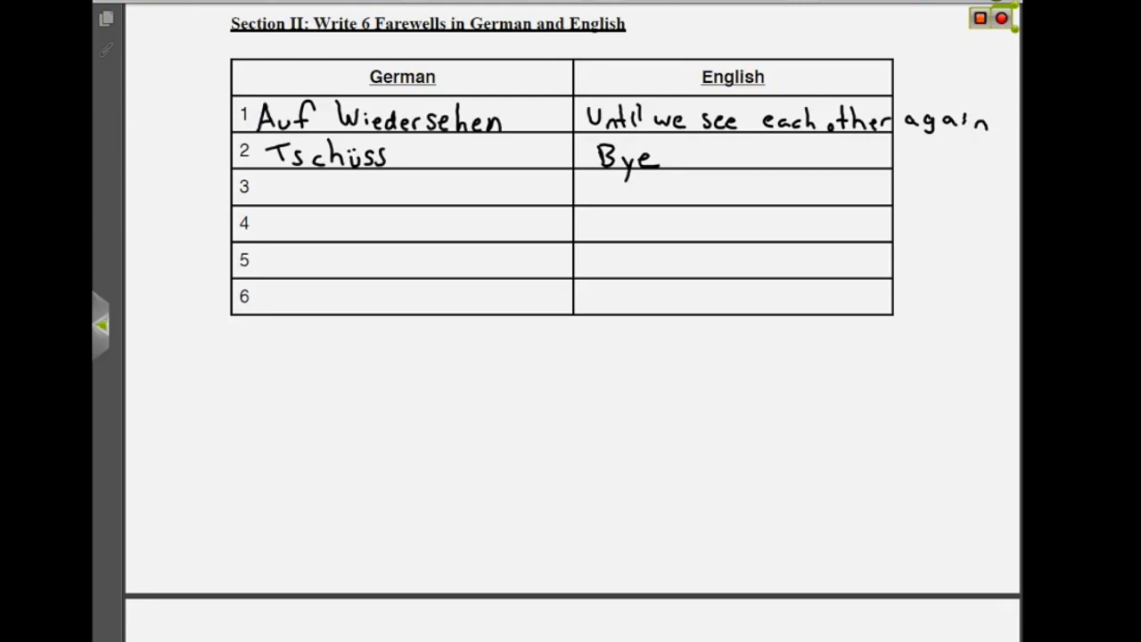
- Handwrite Bis bald – see you soon. in farewell row 3
drag(278, 196, 286, 178)
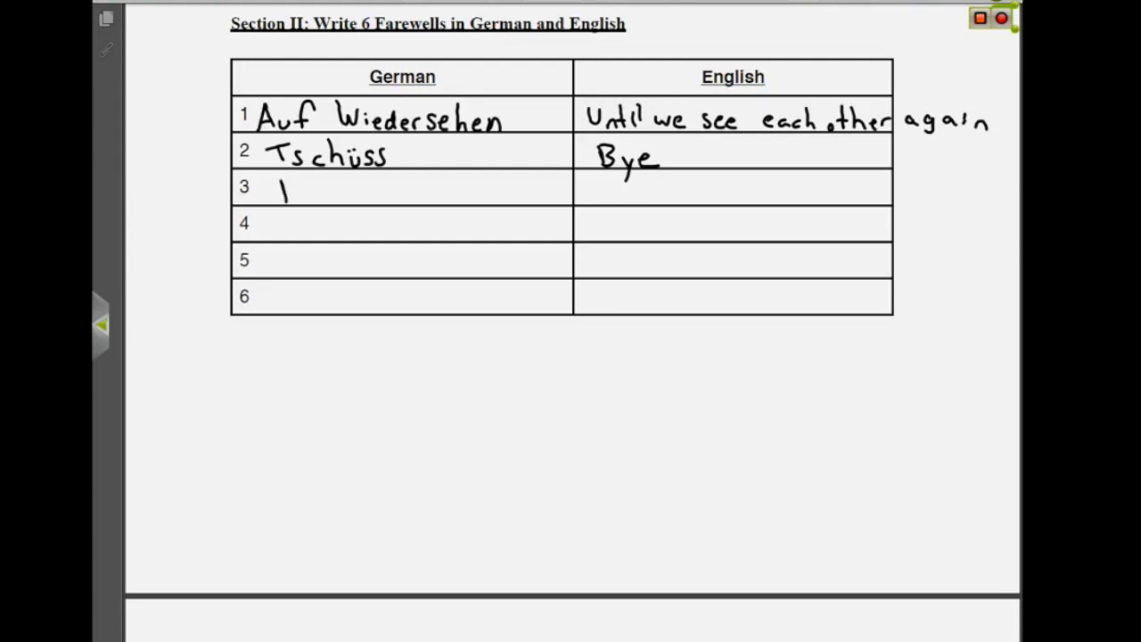
text(Bis)
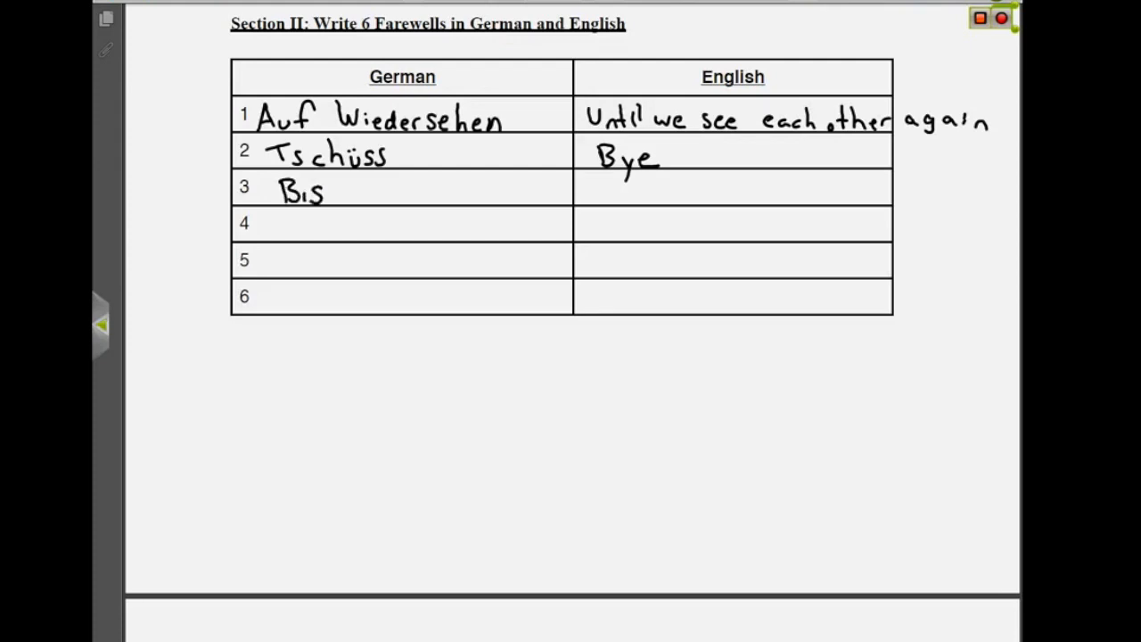
text(bal)
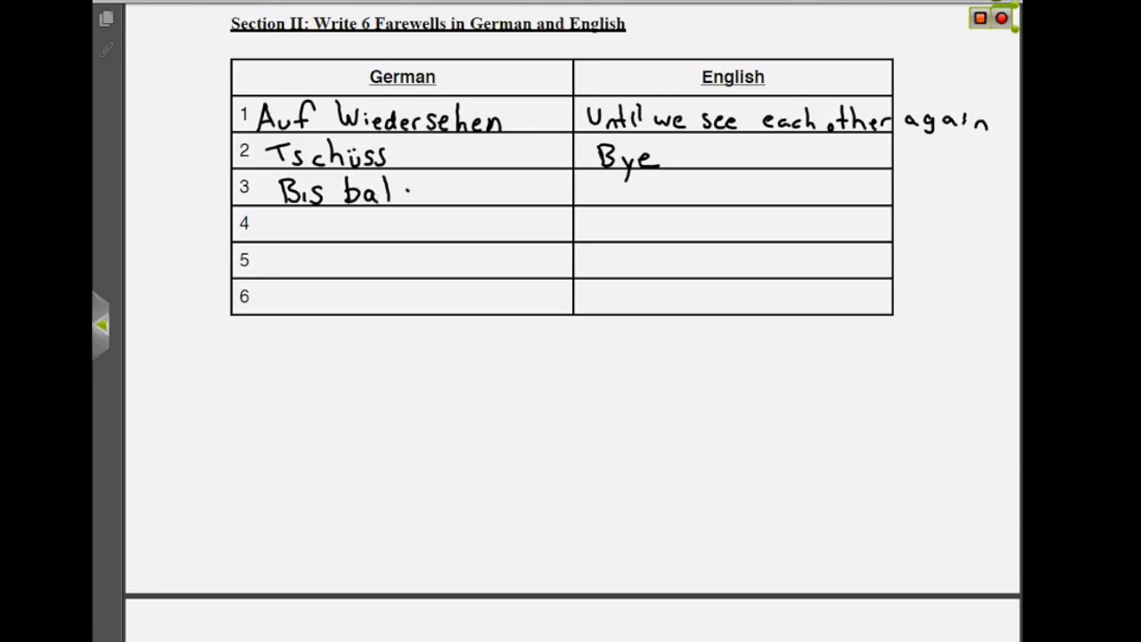
text(d)
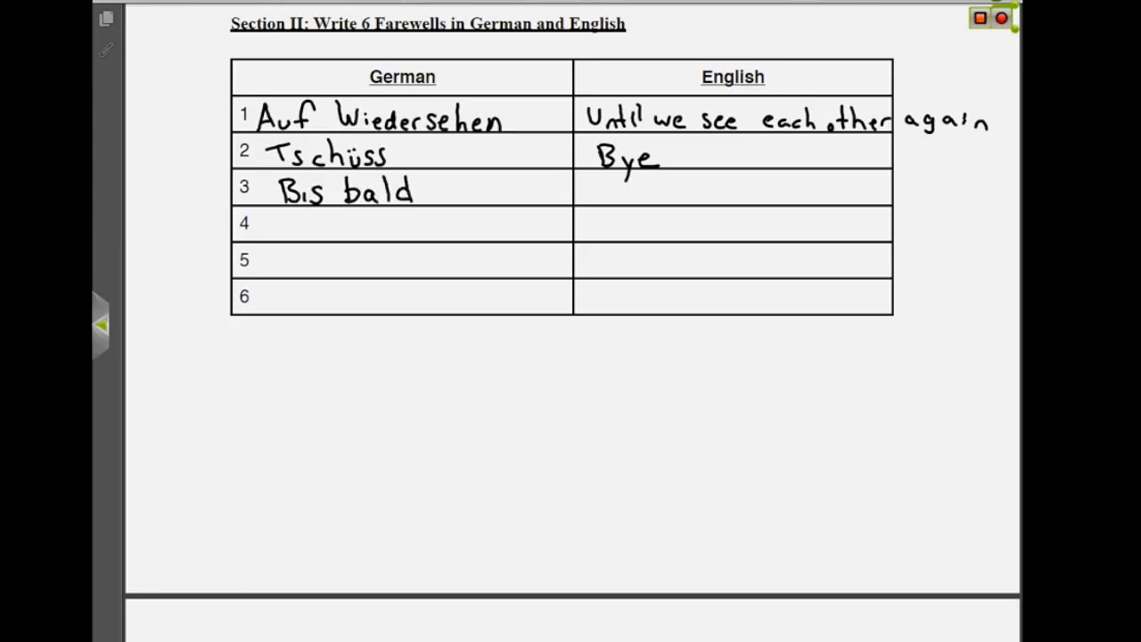
text(s)
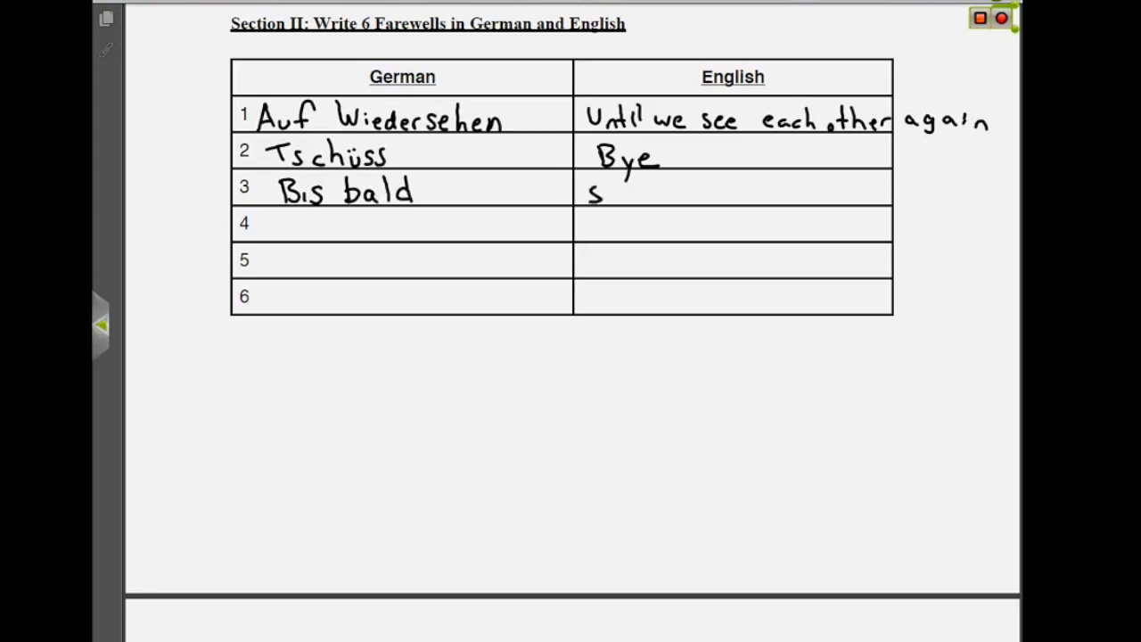
text(see you soon.)
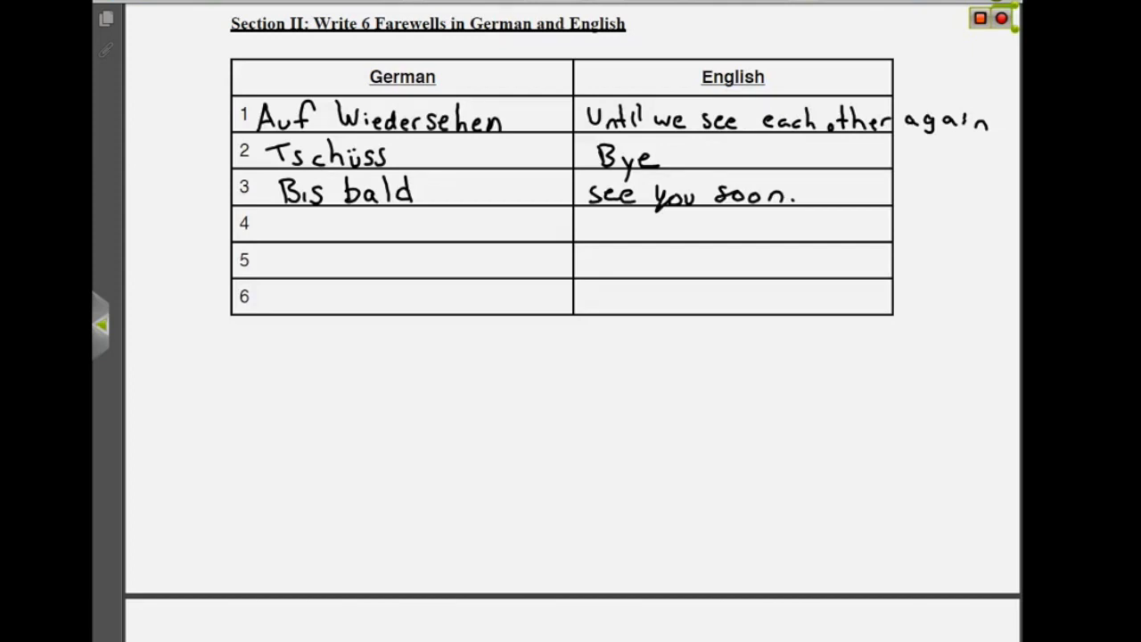
- Handwrite Wie geht's (dir)? and Wie geht es Ihnen? in Section III rows 1–2
scroll(down, 3)
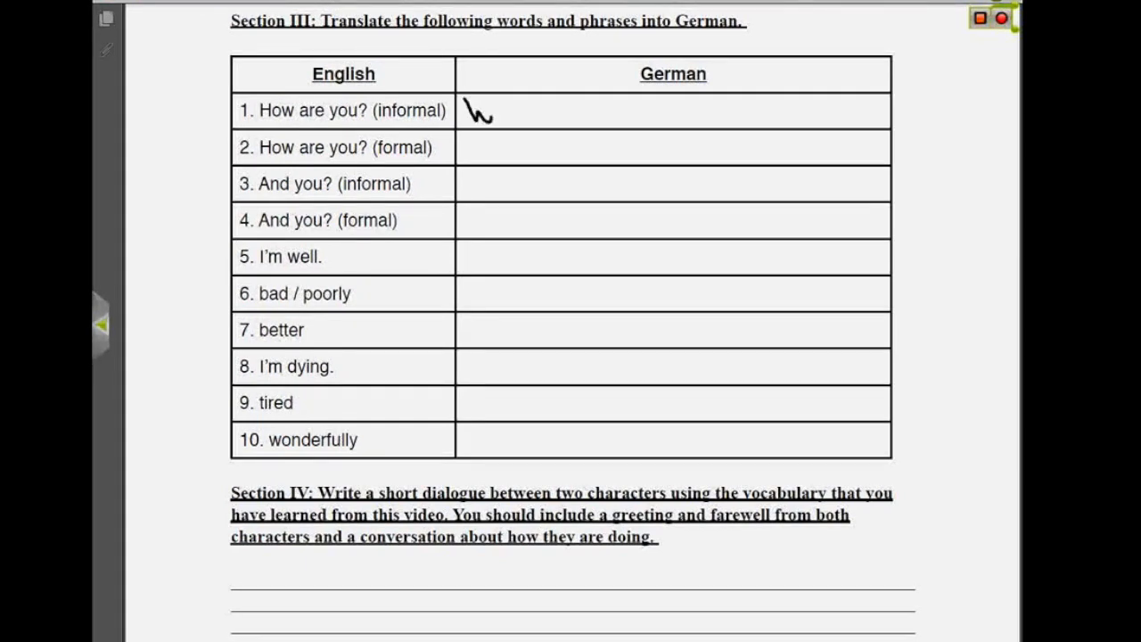
text(Wie g)
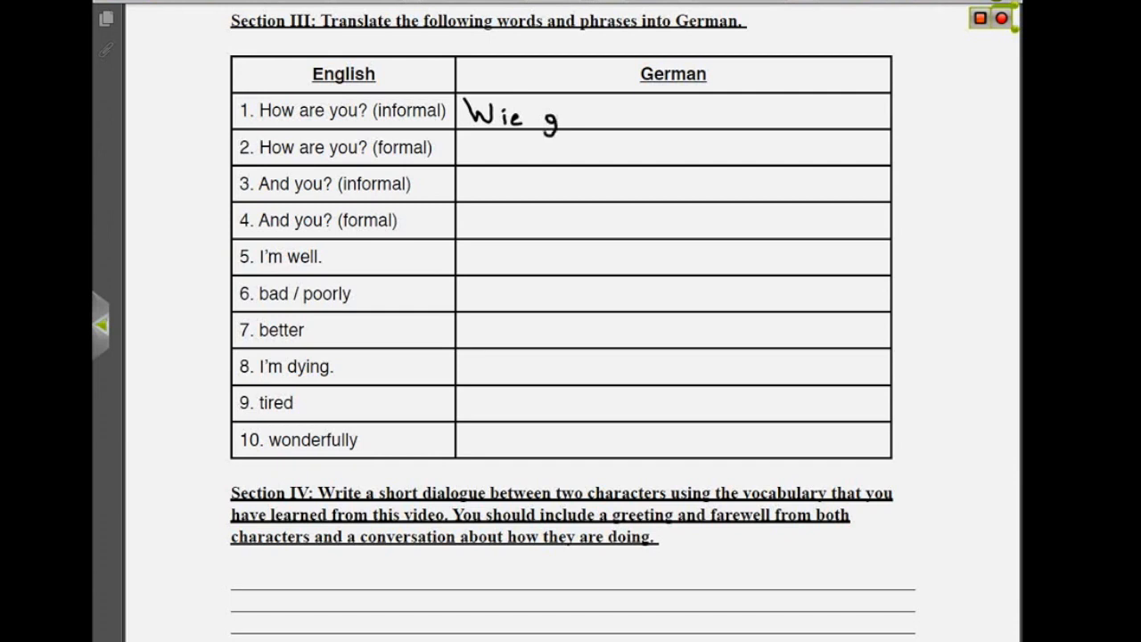
text(geht's (c)
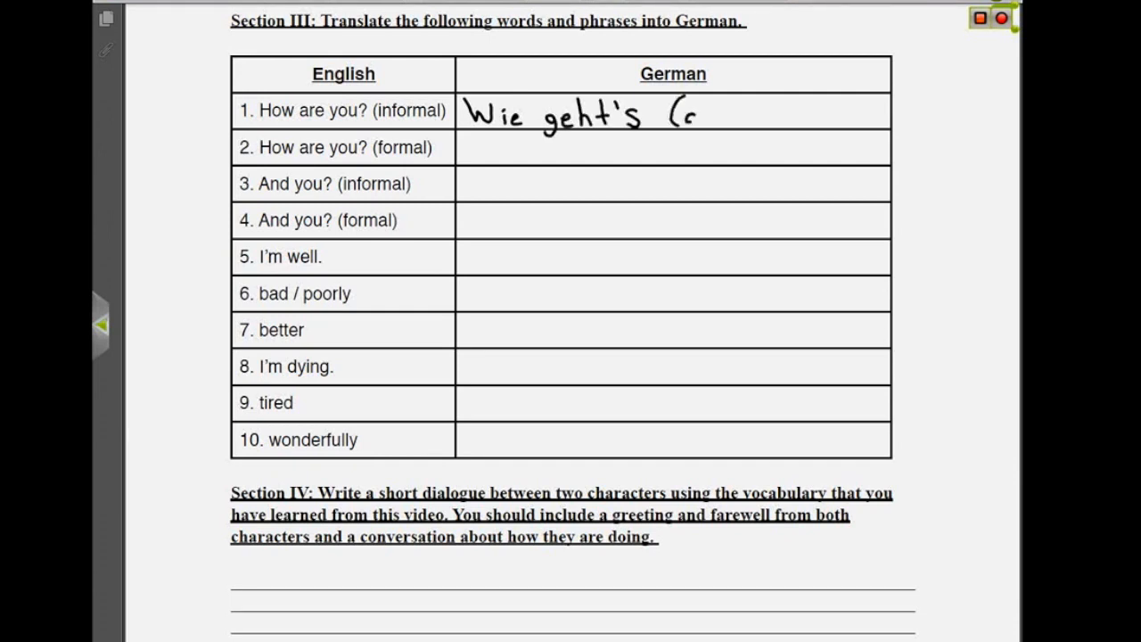
text(dir)?)
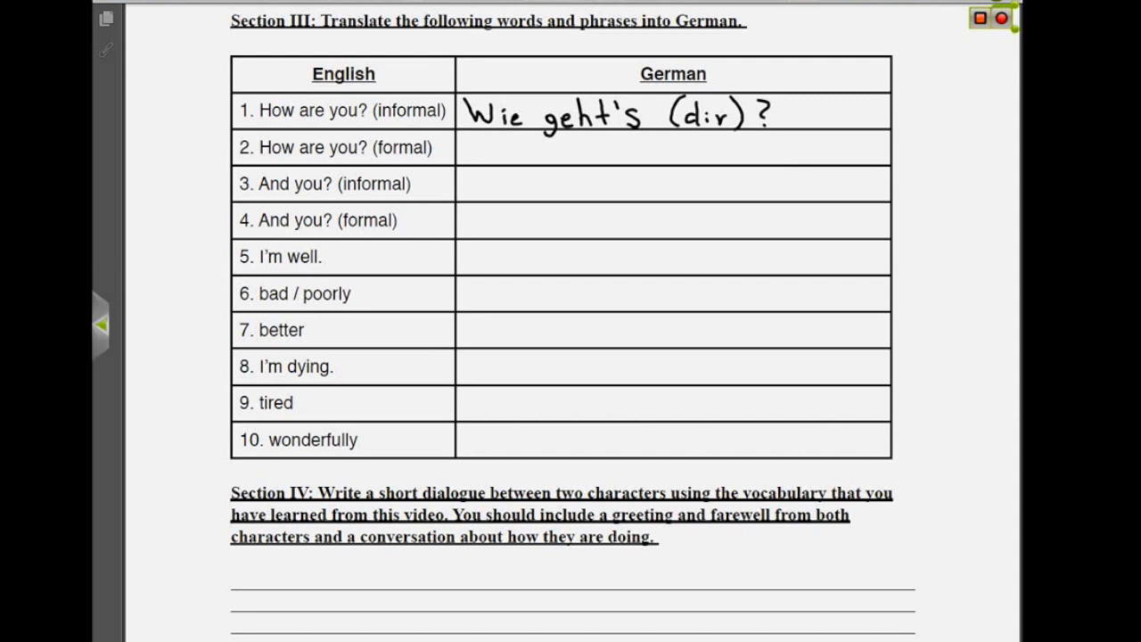
text(Wie geht es Ihnen?)
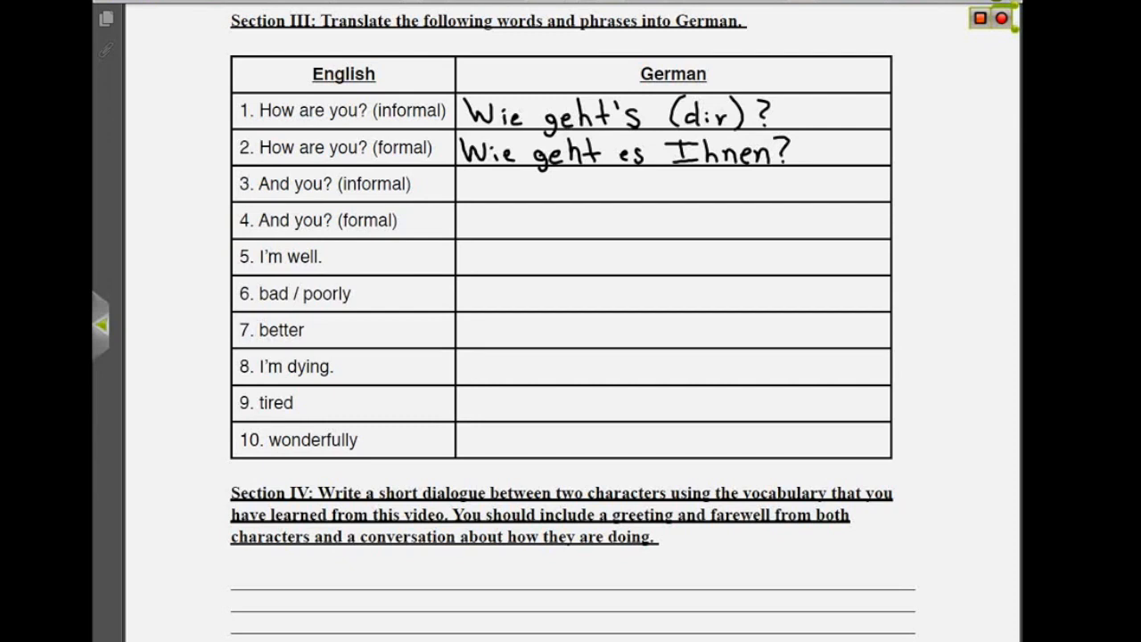
- Handwrite Und dir? and Und Ihnen? in rows 3–4 and start Es geht in row 5
text(Unc)
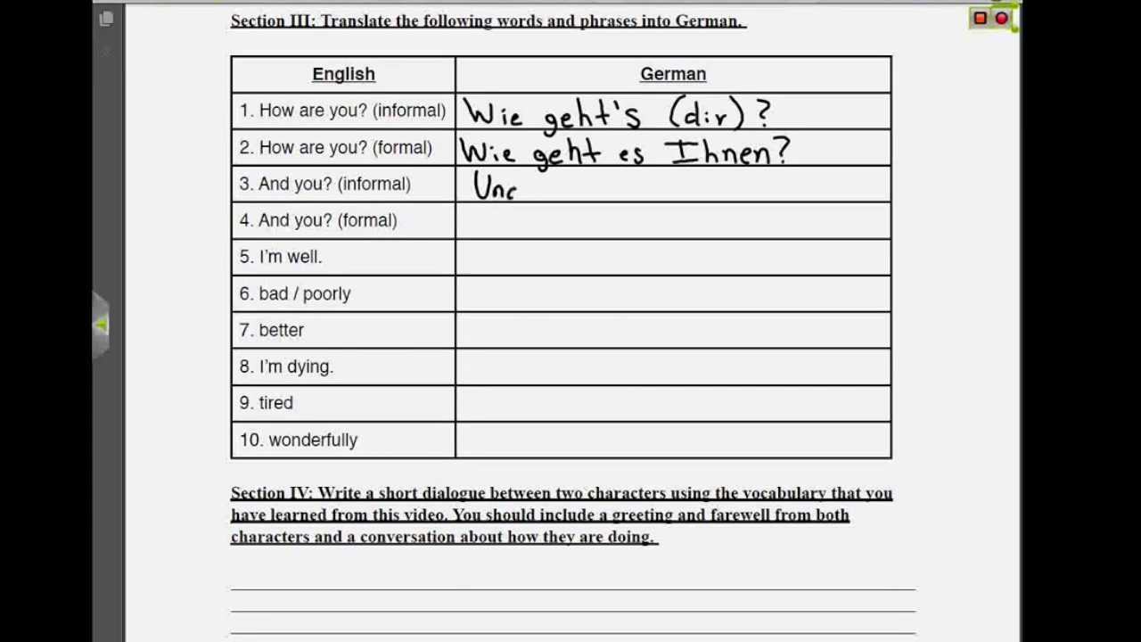
text(Und dir?)
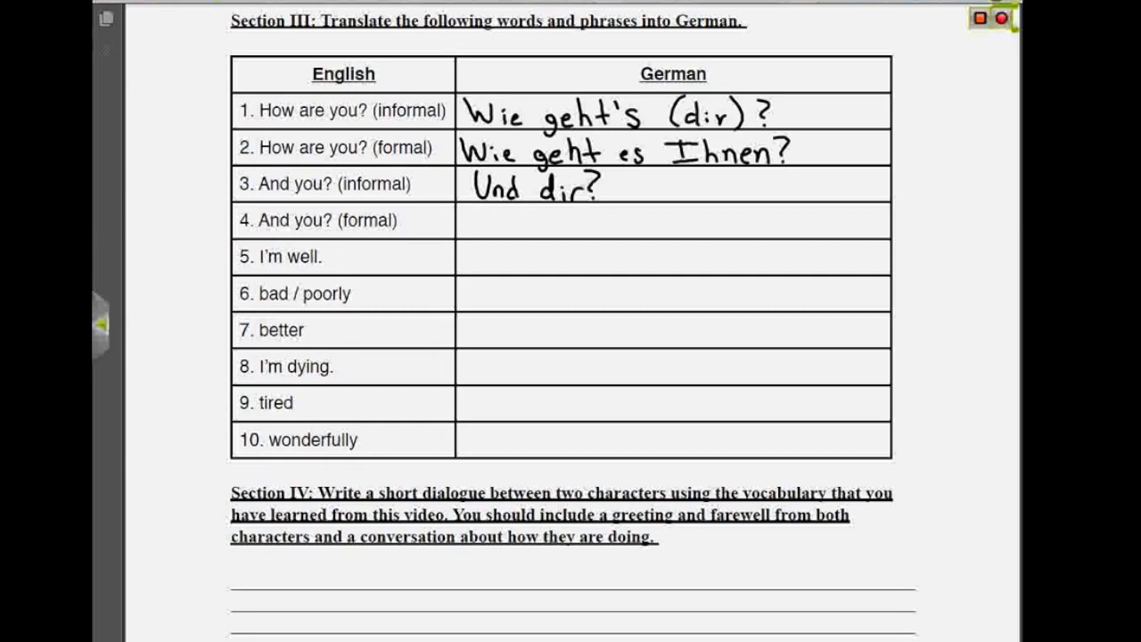
text(Und I)
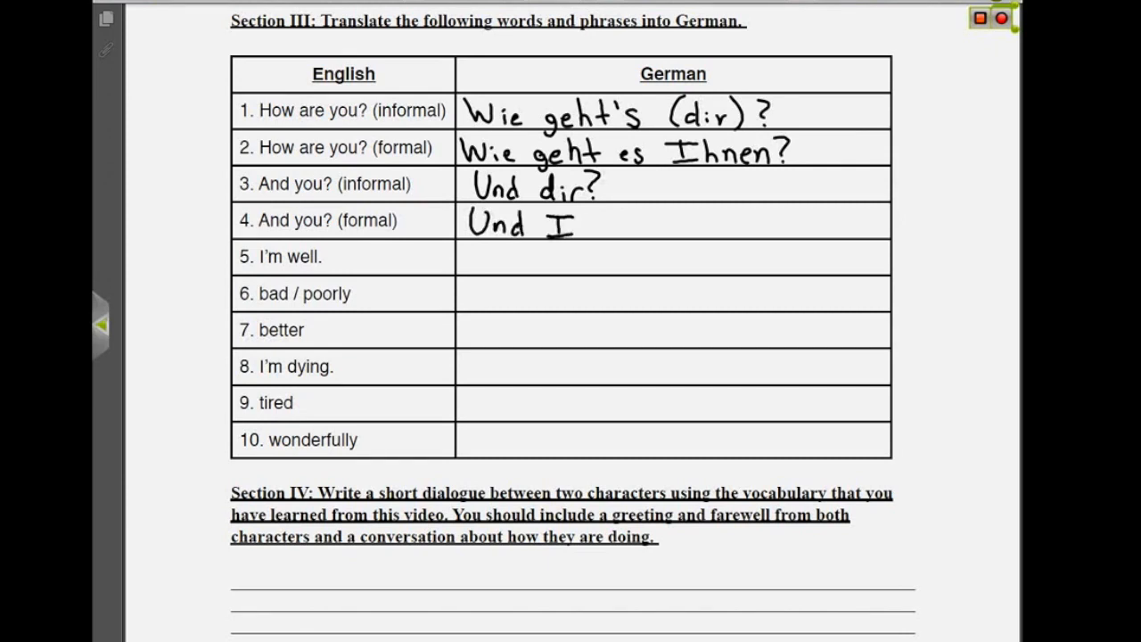
text(hnen?)
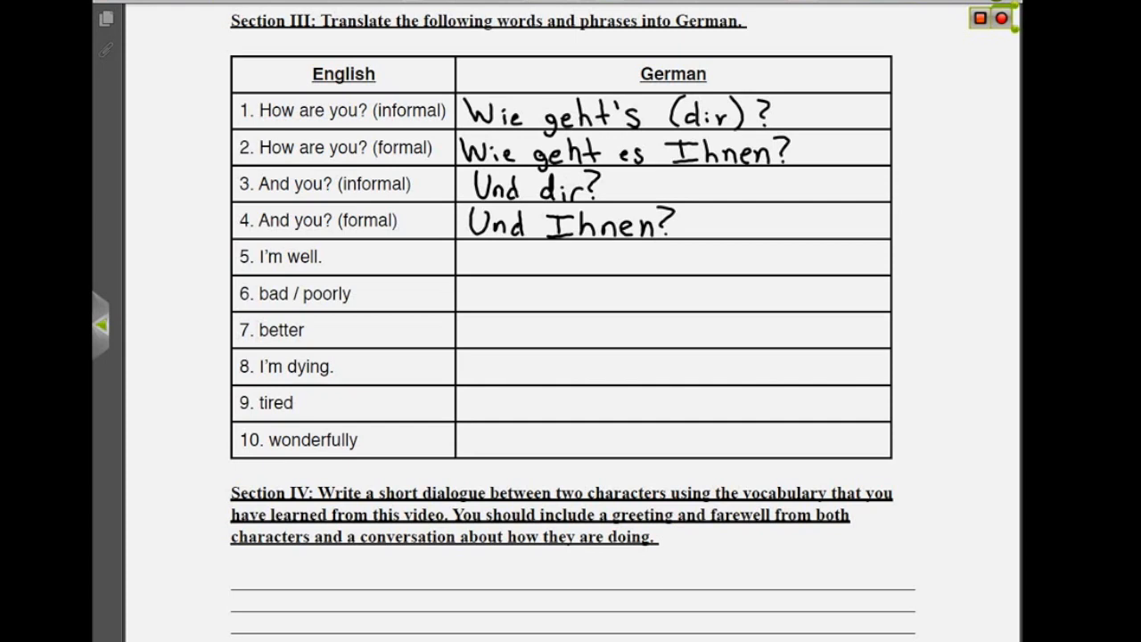
text(Es o)
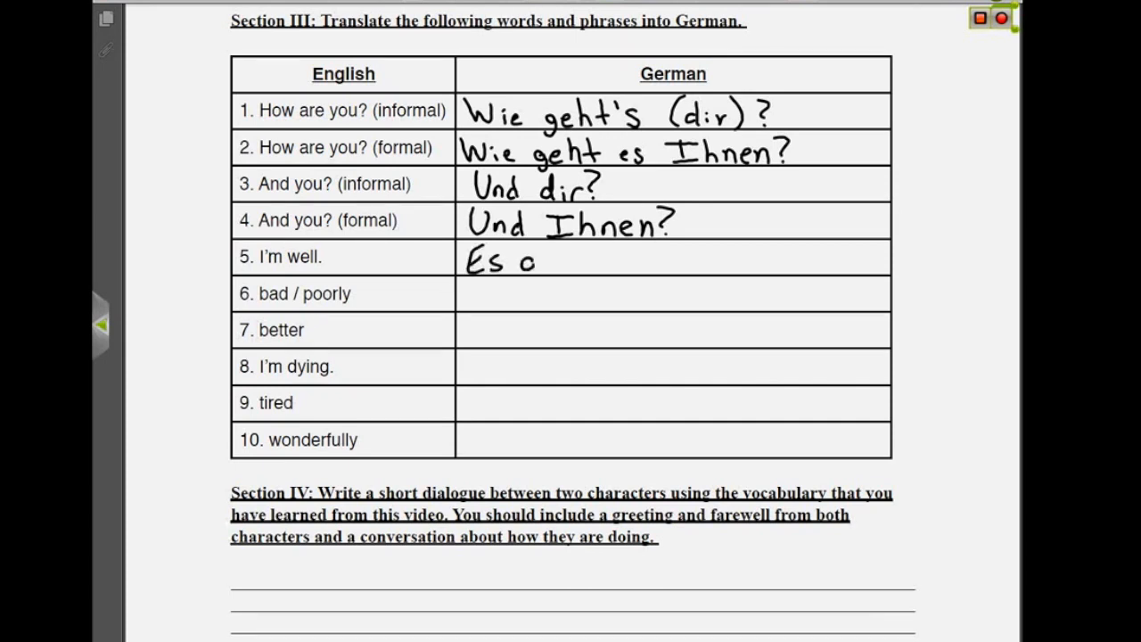
- Handwrite Es geht mir gut, schlecht and besser in rows 5–7
text(geht mir)
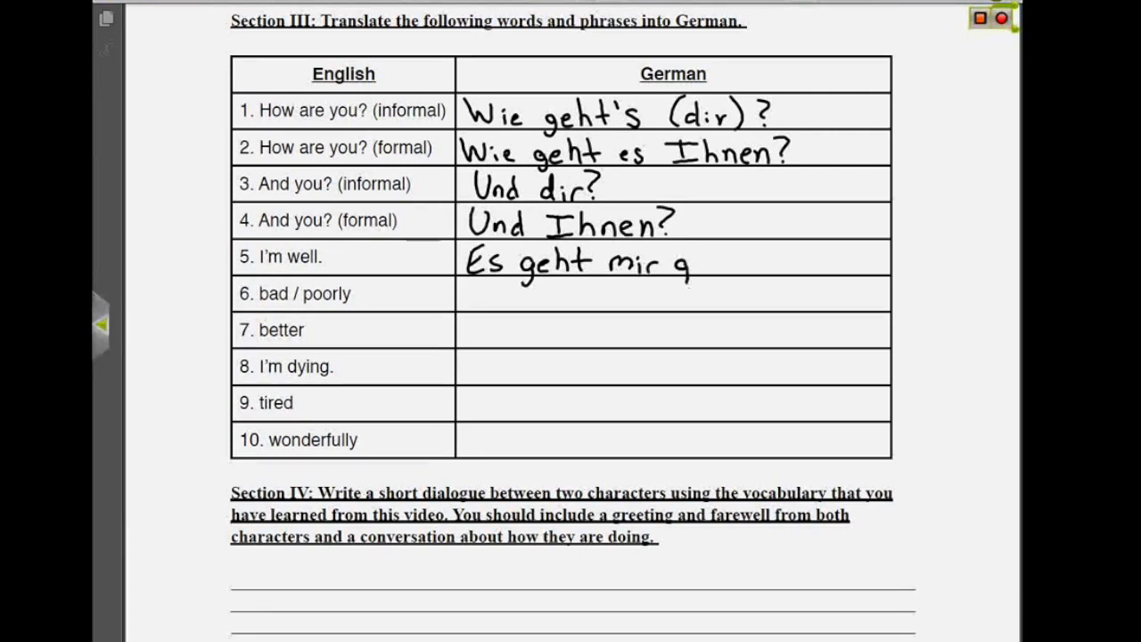
text(gut.)
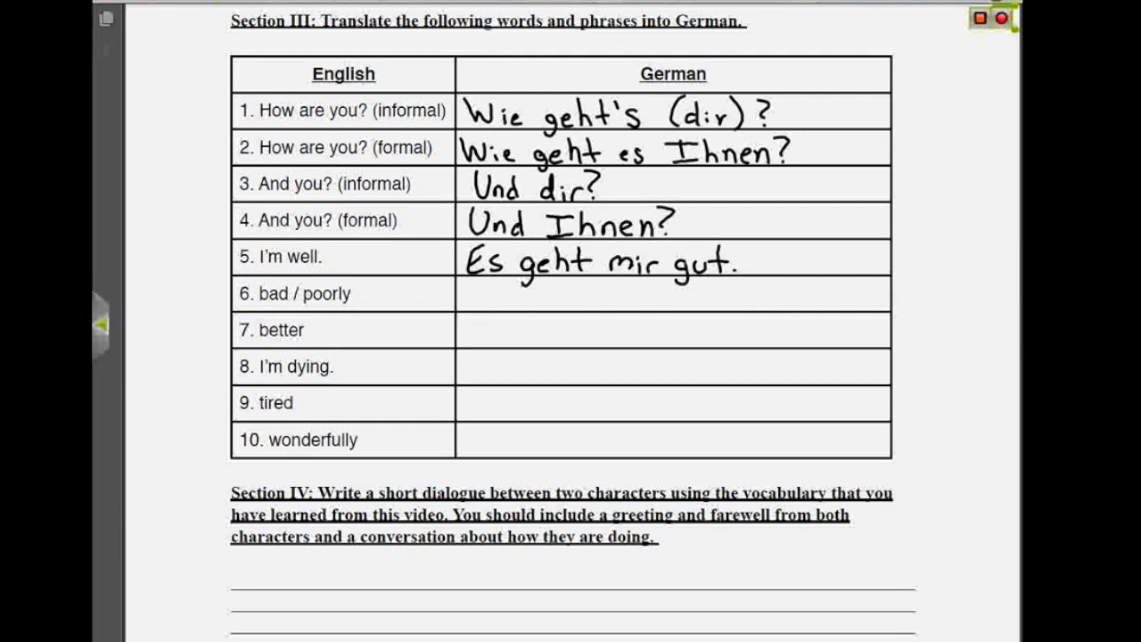
text(Sc)
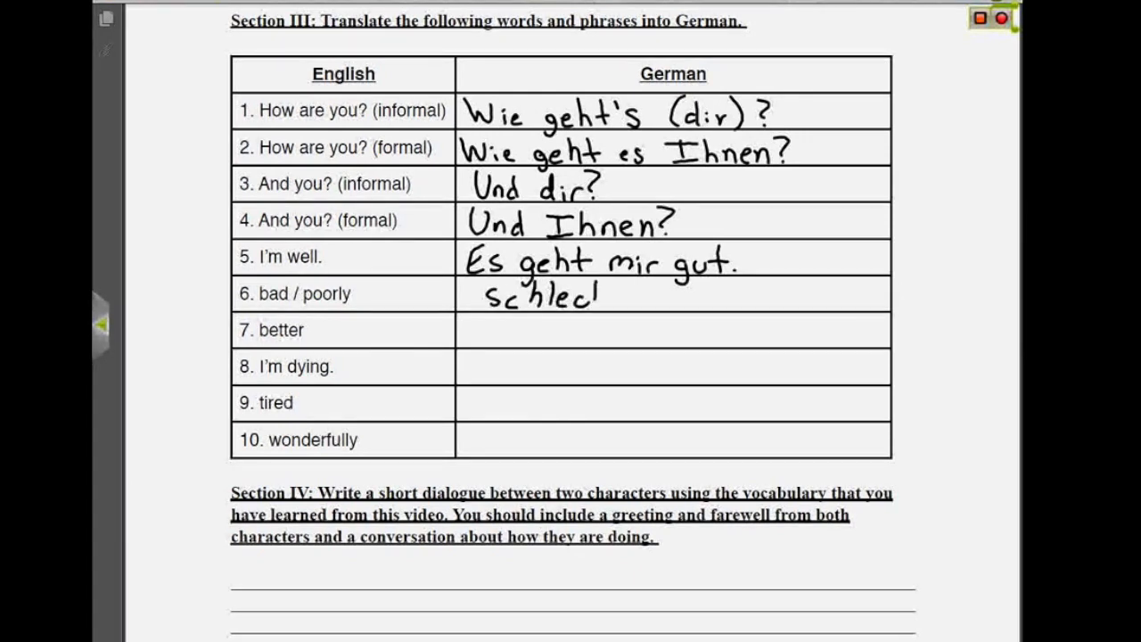
text(ht)
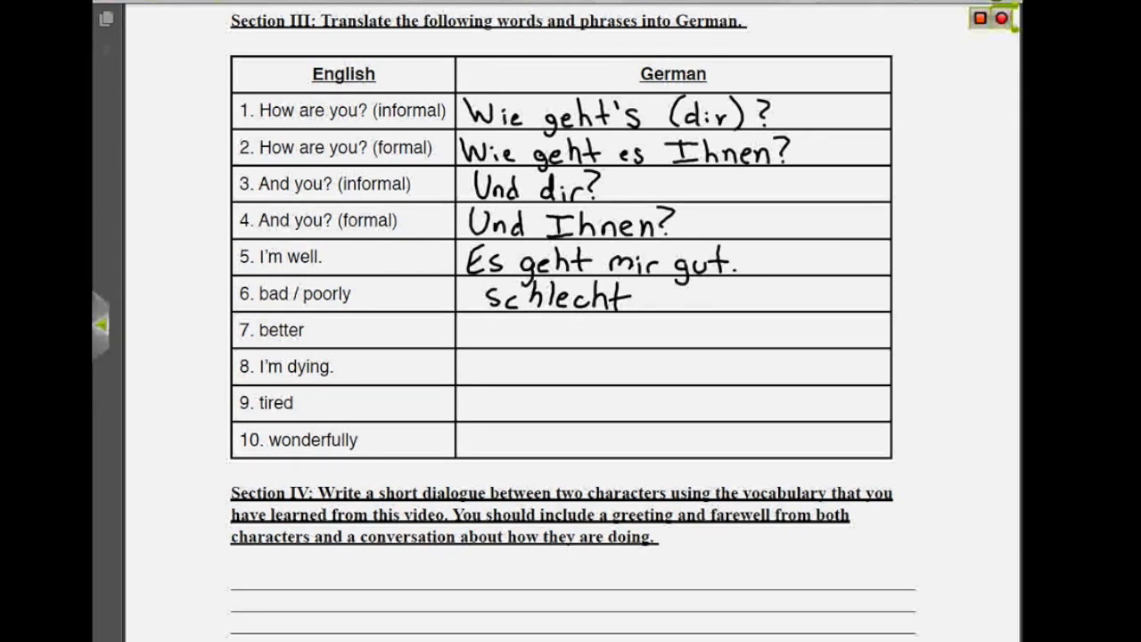
text(b)
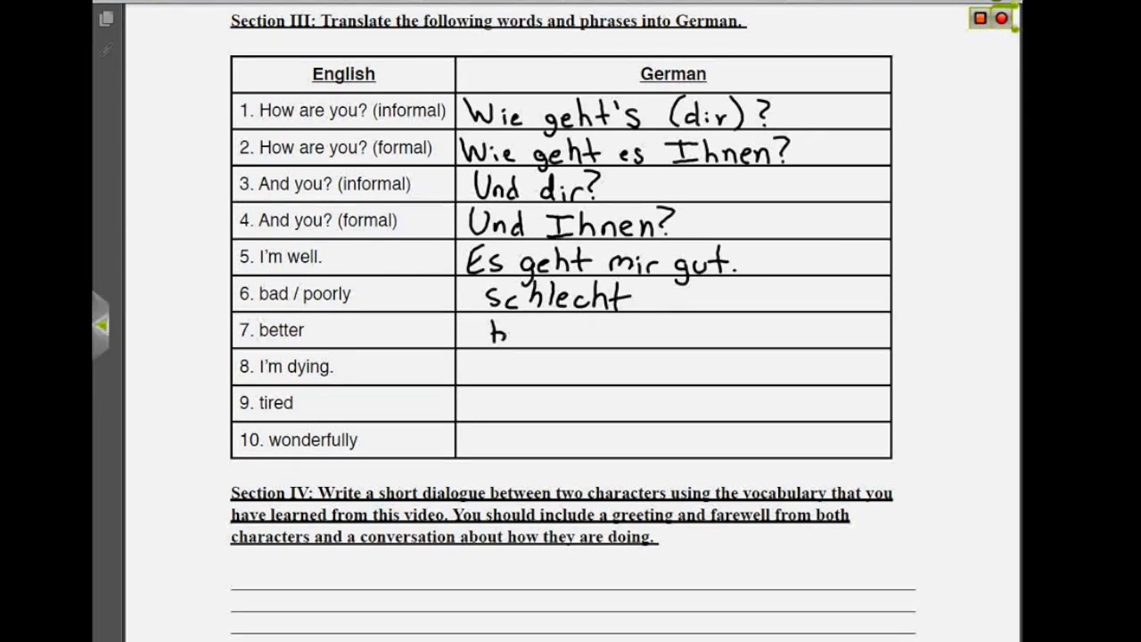
text(besser)
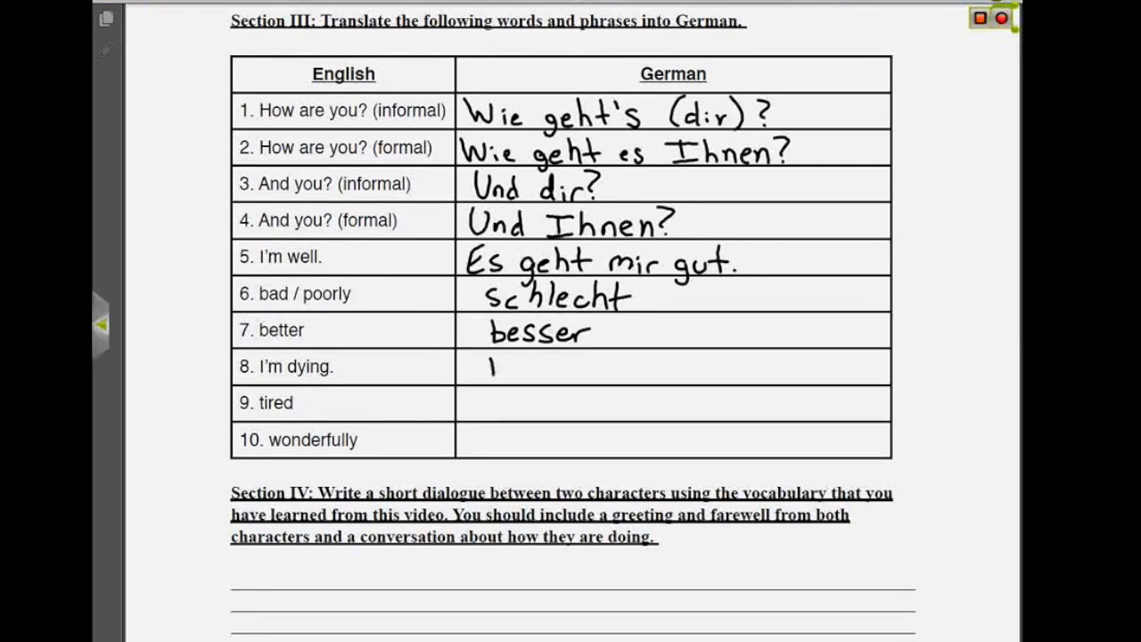
- Handwrite Ich sterbe. in row 8 and start Ich in row 9
text(Ich s)
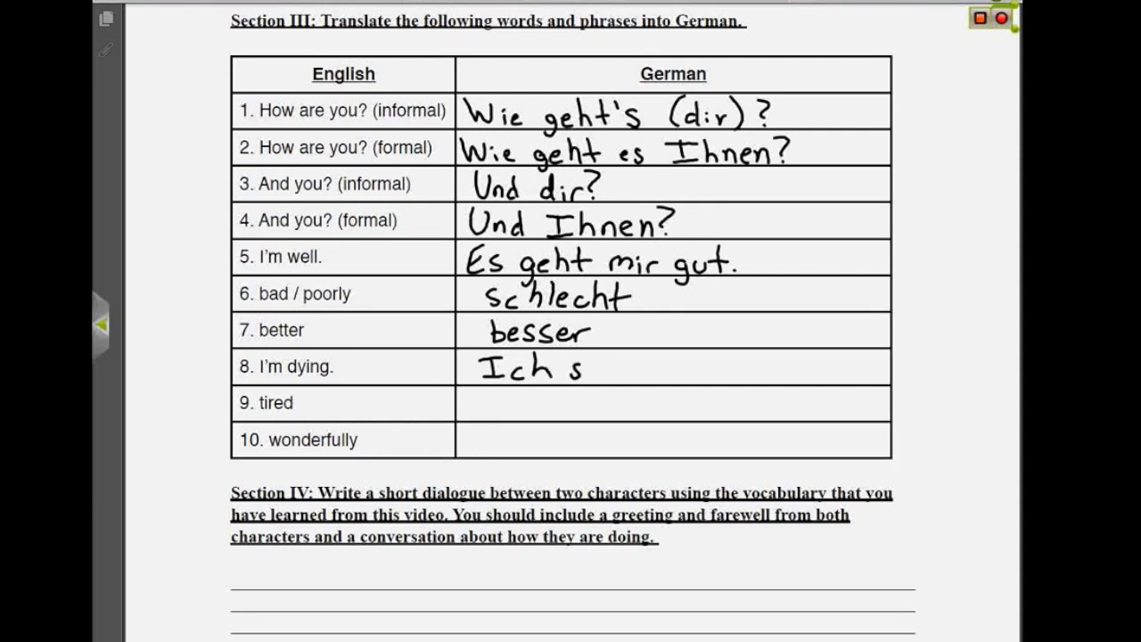
text(sterbe.)
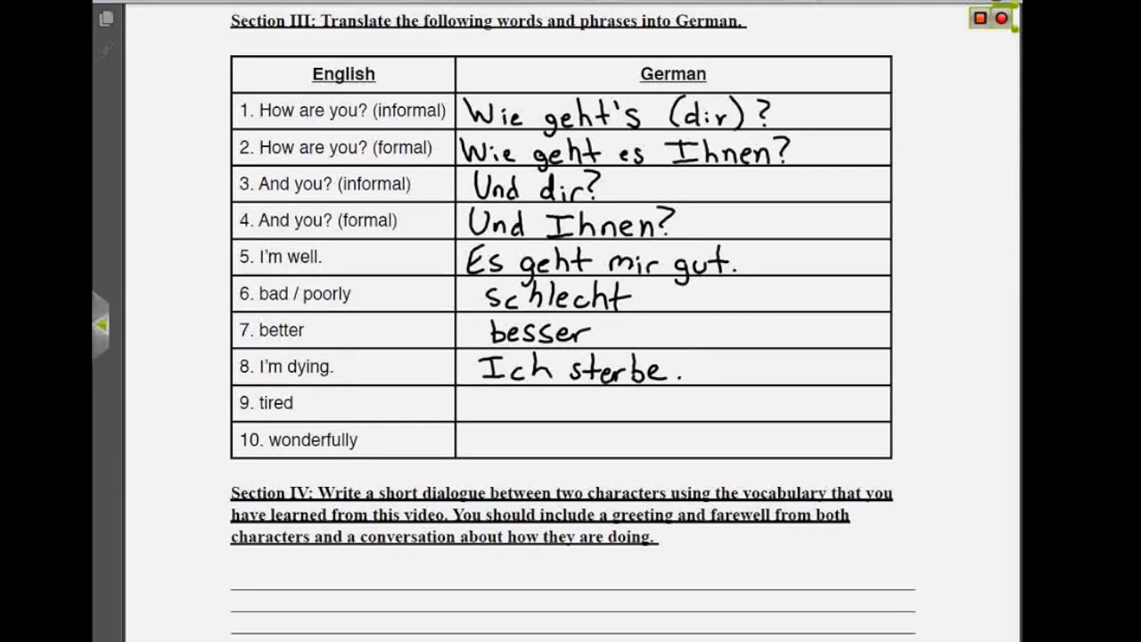
text(Ic)
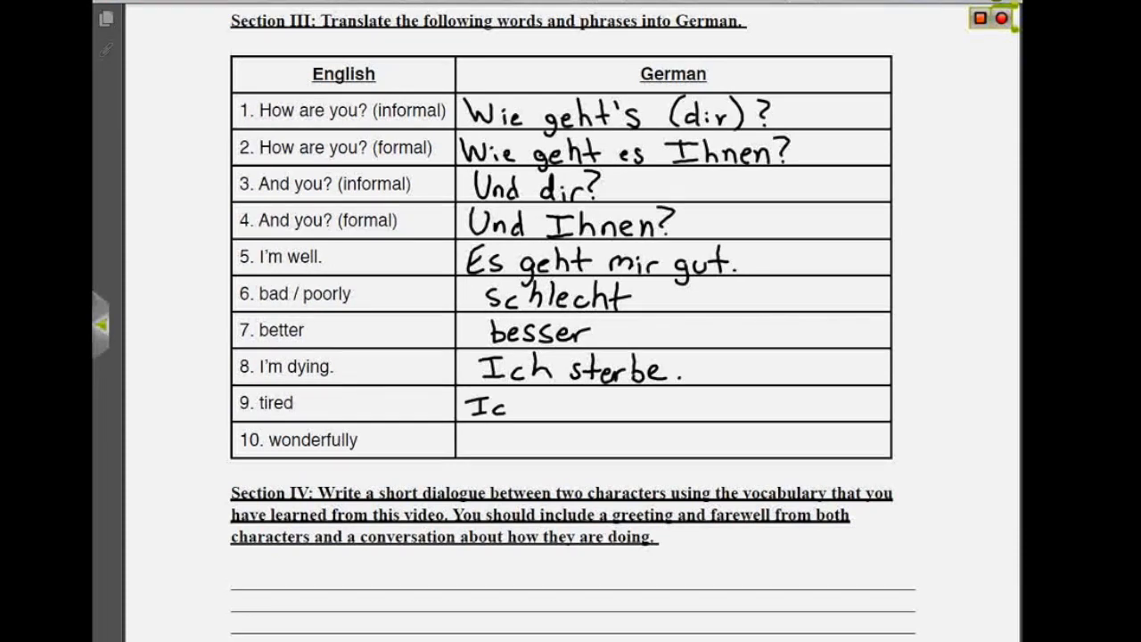
- Handwrite Ich bin müde. in row 9 and wunderbar in row 10, then move to Section IV
text(h bin müde.)
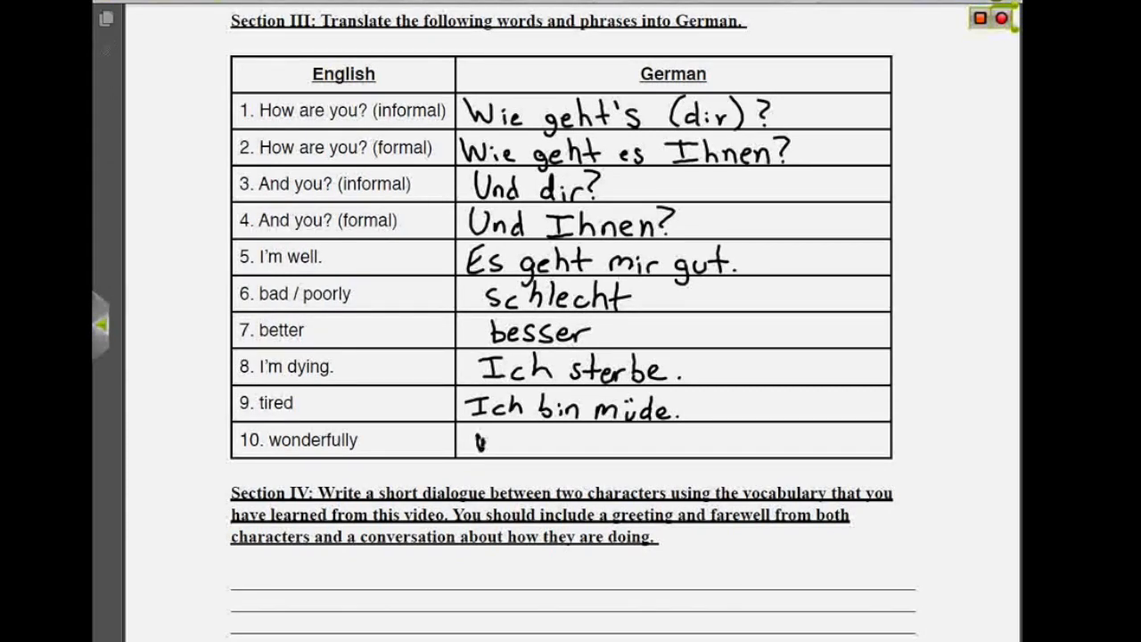
text(wunc)
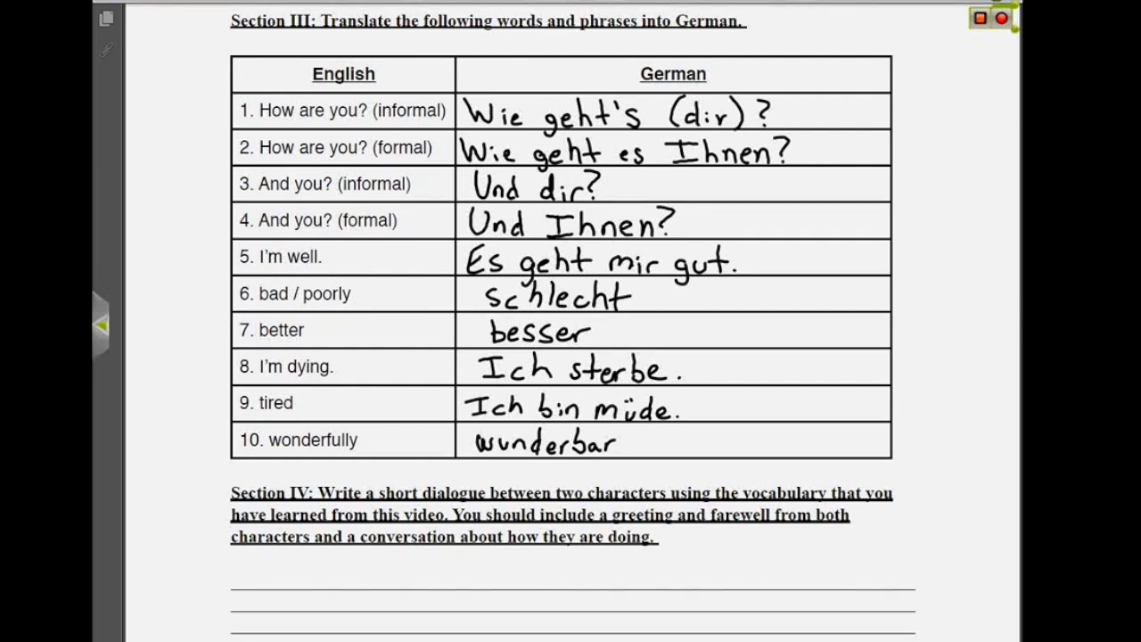
scroll(down, 3)
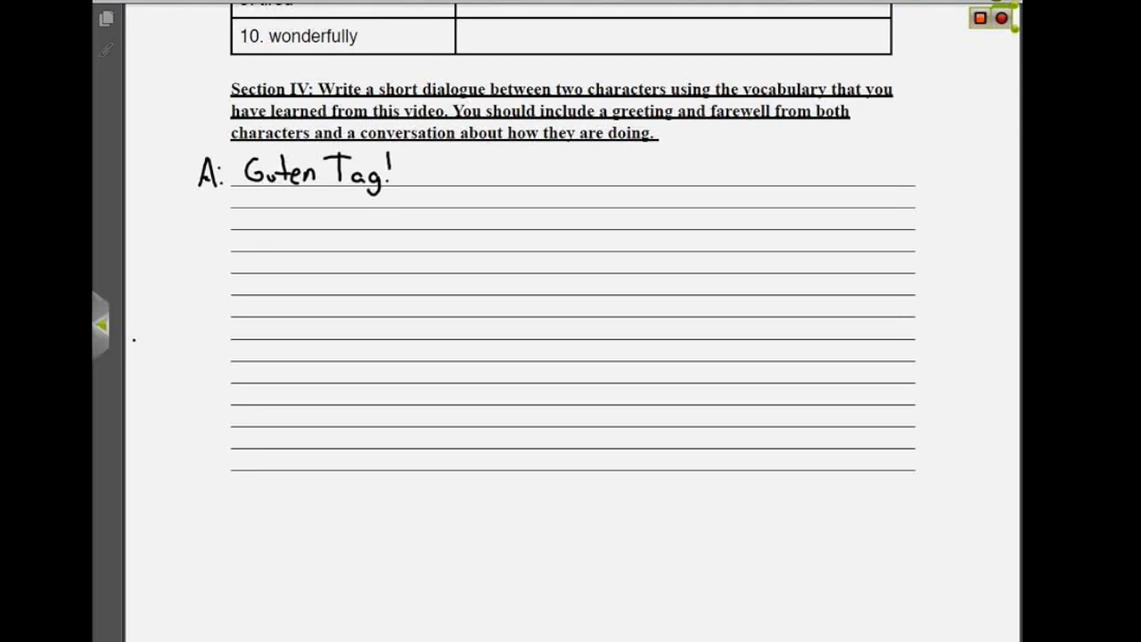
- Handwrite the dialogue line B: Hallo! Wie geht's dir? below A's greeting
click(204, 218)
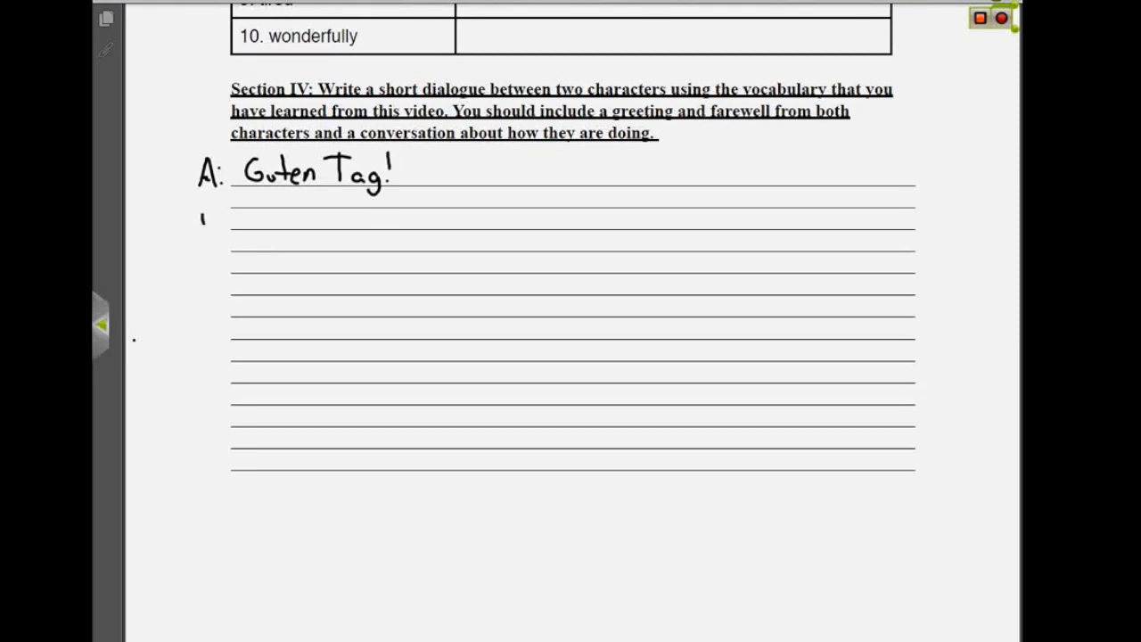
text(B: H)
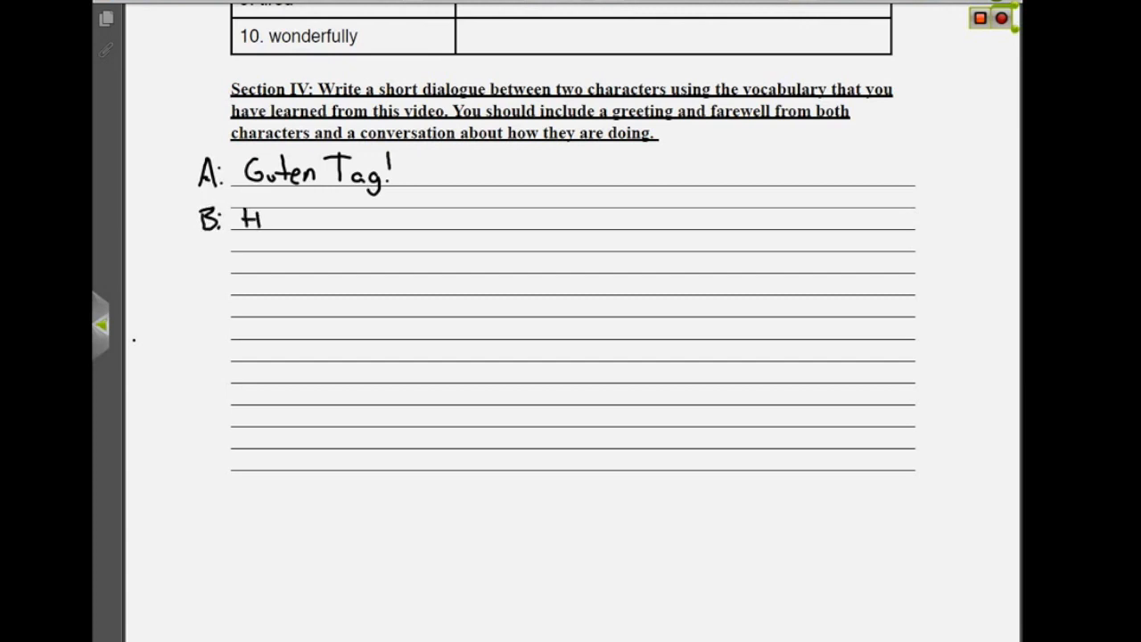
text(Hallo! Wi)
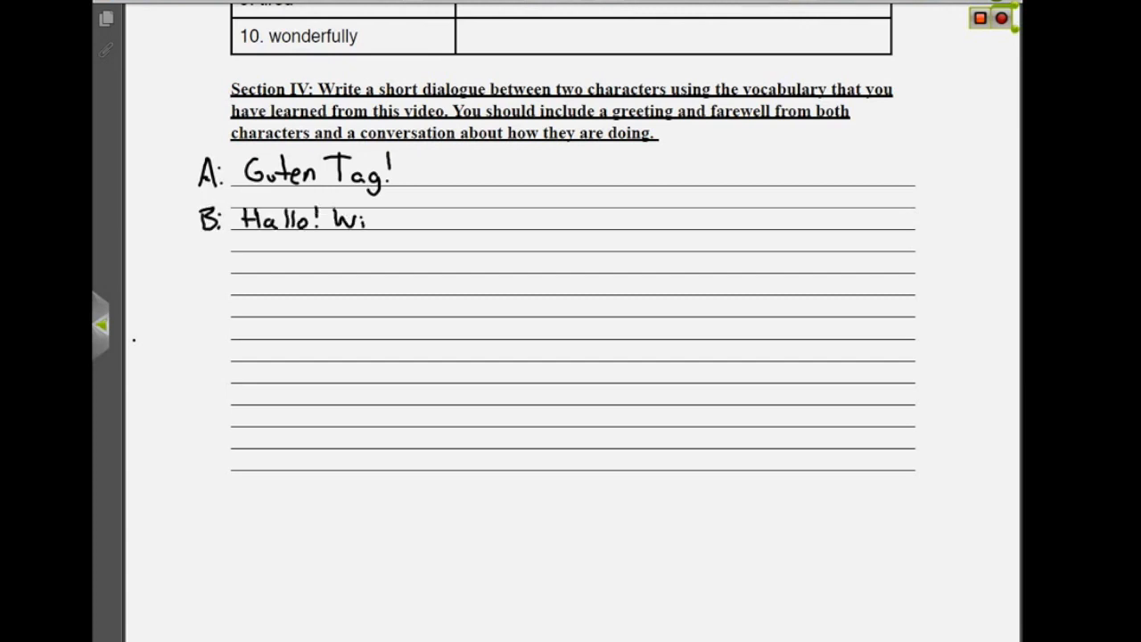
text(ie geht)
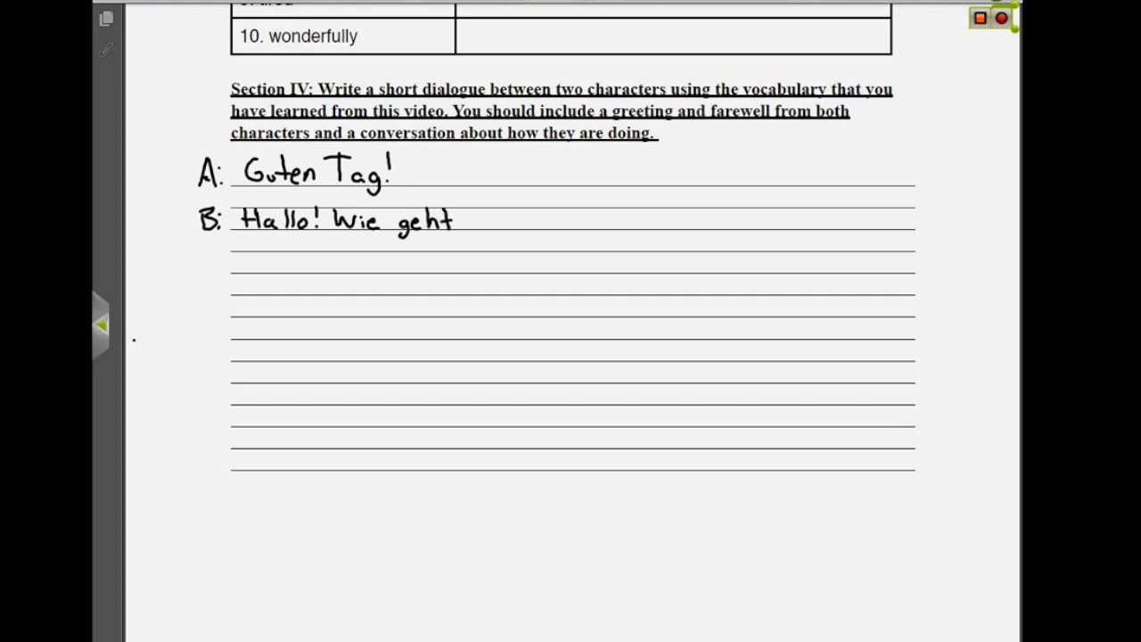
text('s dir?)
text(A:)
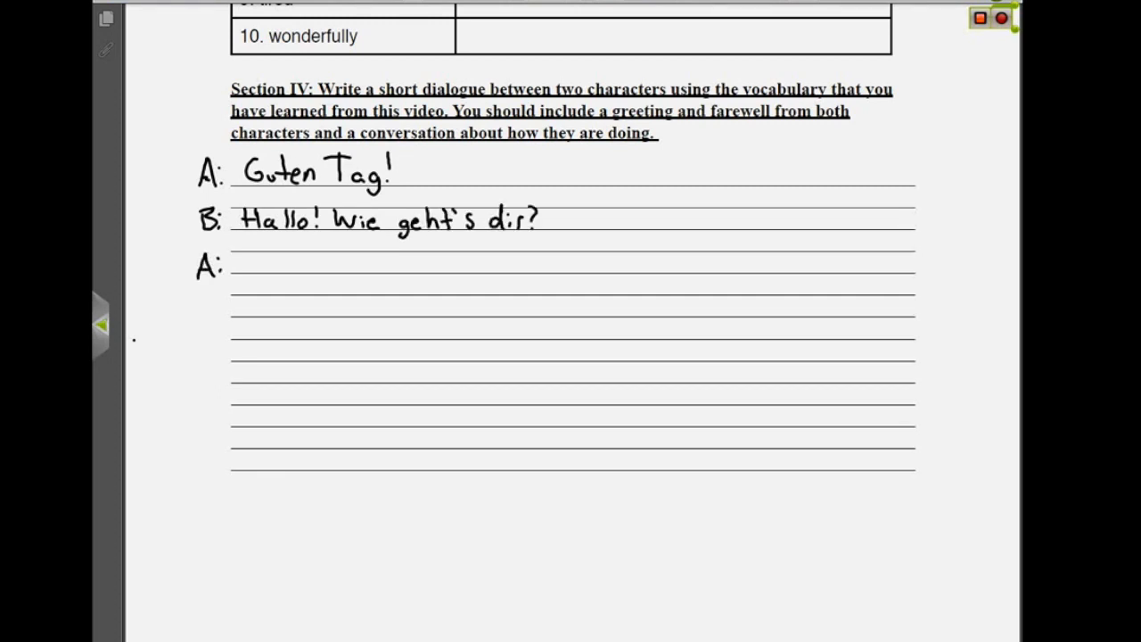
- Handwrite A's Es geht mir gut. Danke. Wie geht's dir? and B: Ich bin müde
text(Es geht mir gut.)
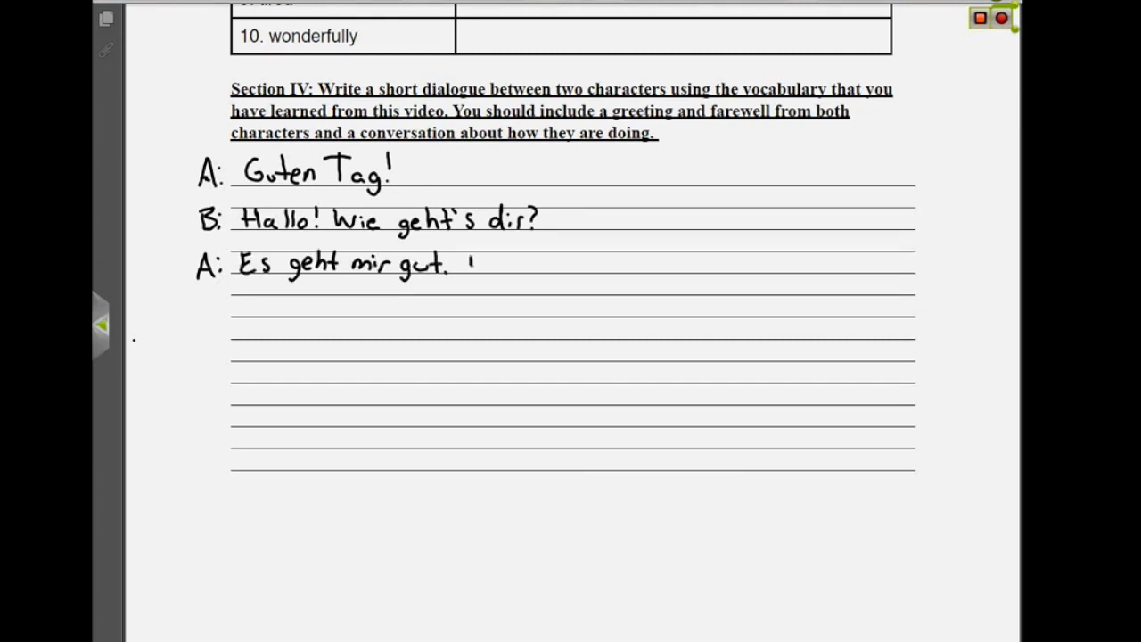
text(Danke. We)
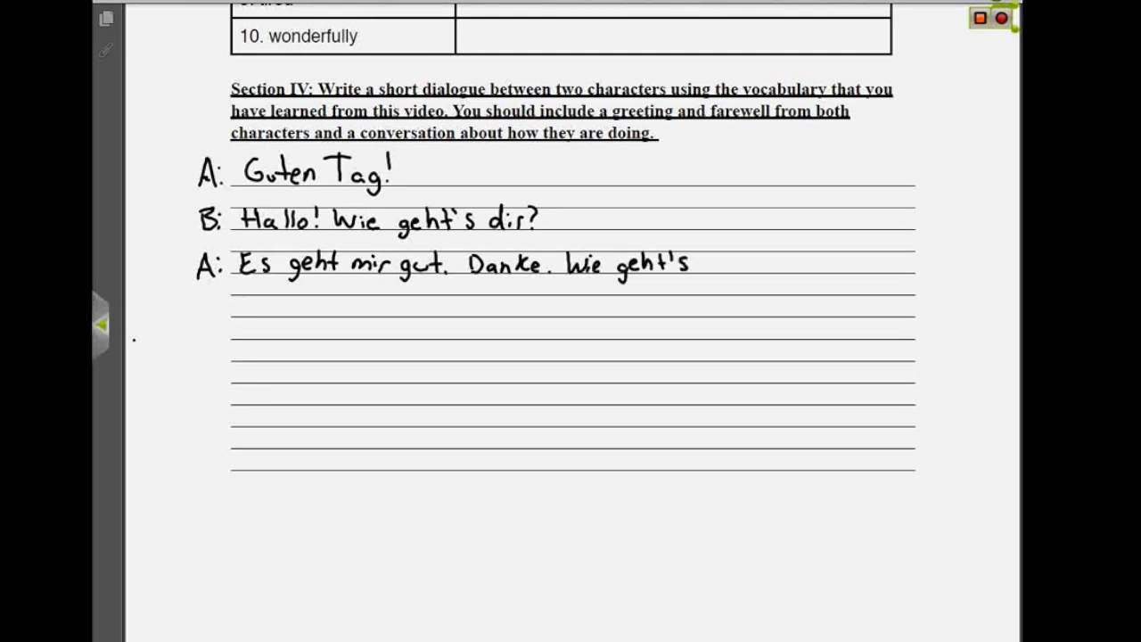
text(dir?)
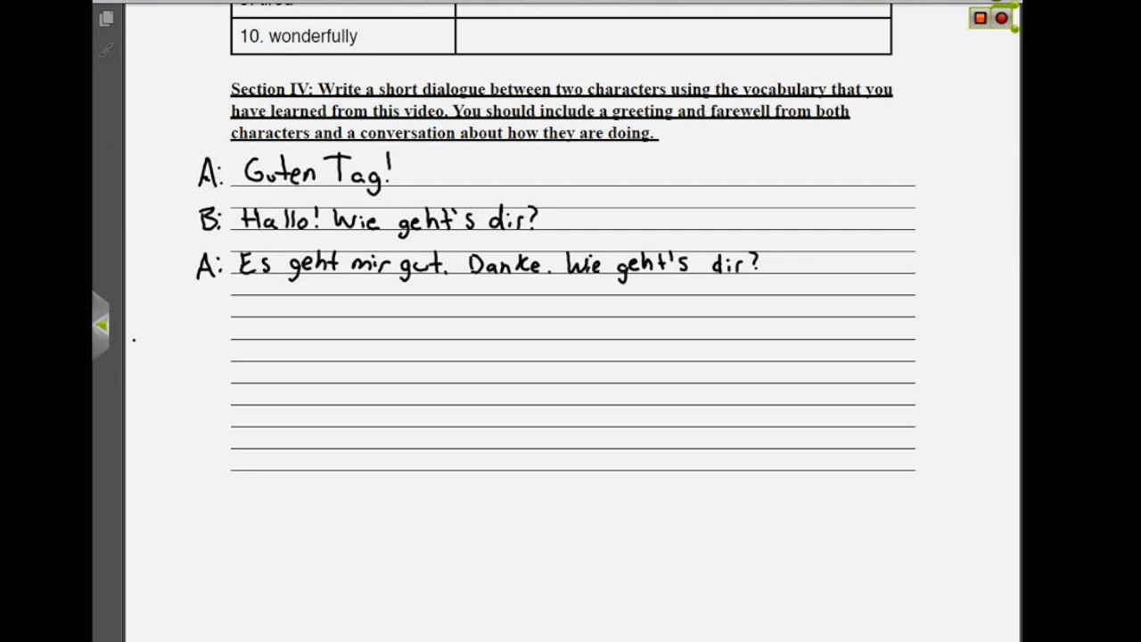
text(B.)
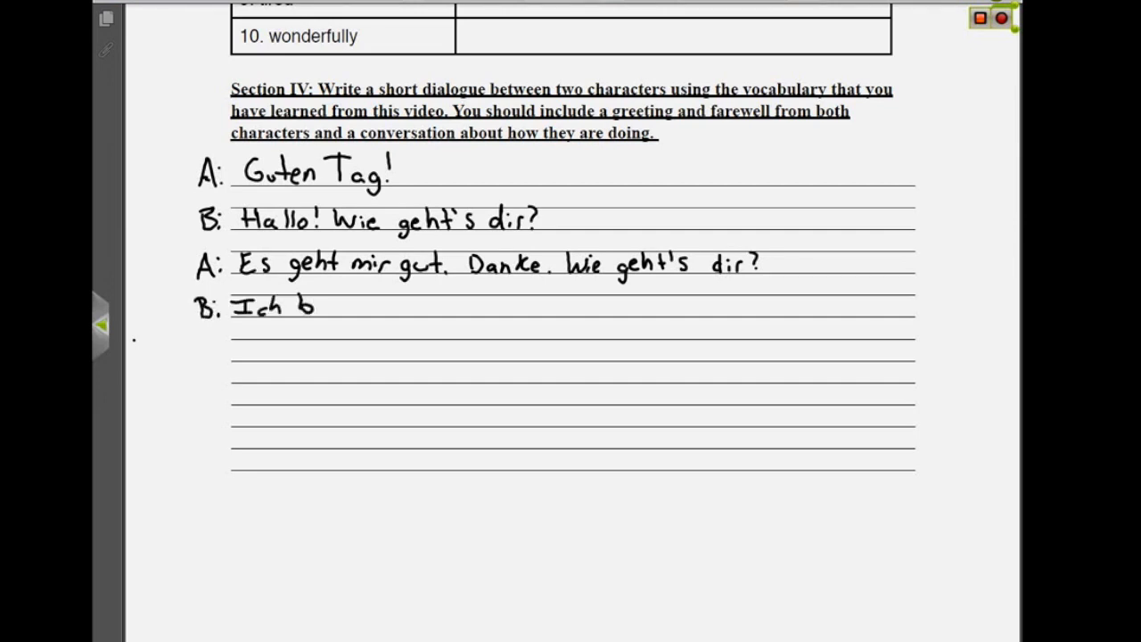
text(in müde.)
click(549, 346)
text(A: Schade)
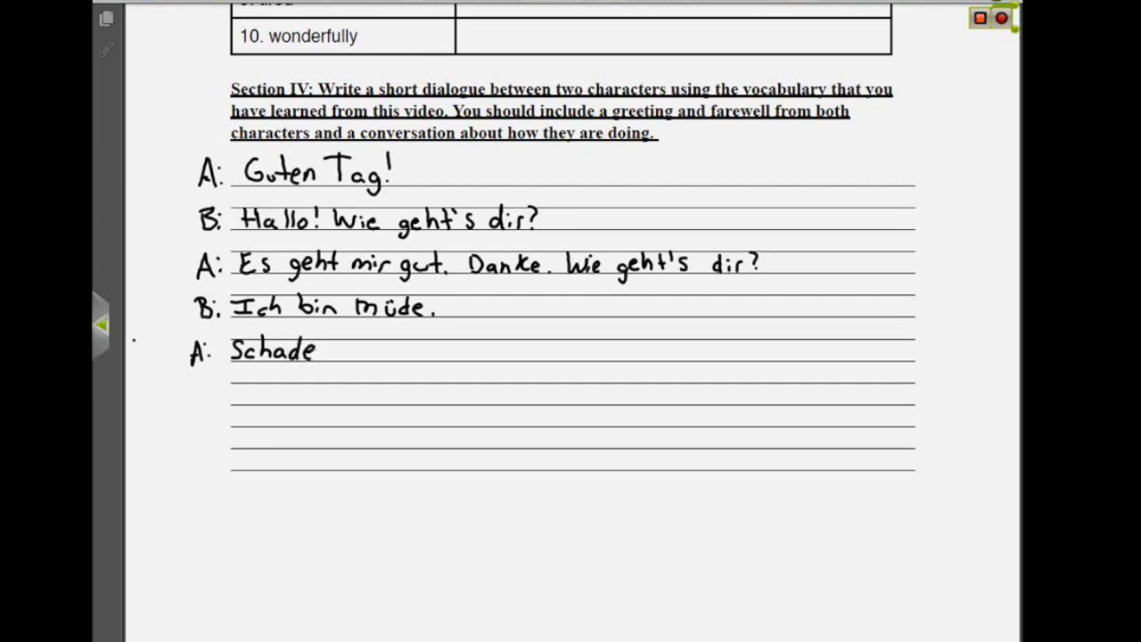
- Handwrite A's Schade. Tschüss! and B: Tschau! to close the dialogue
text(. Ts)
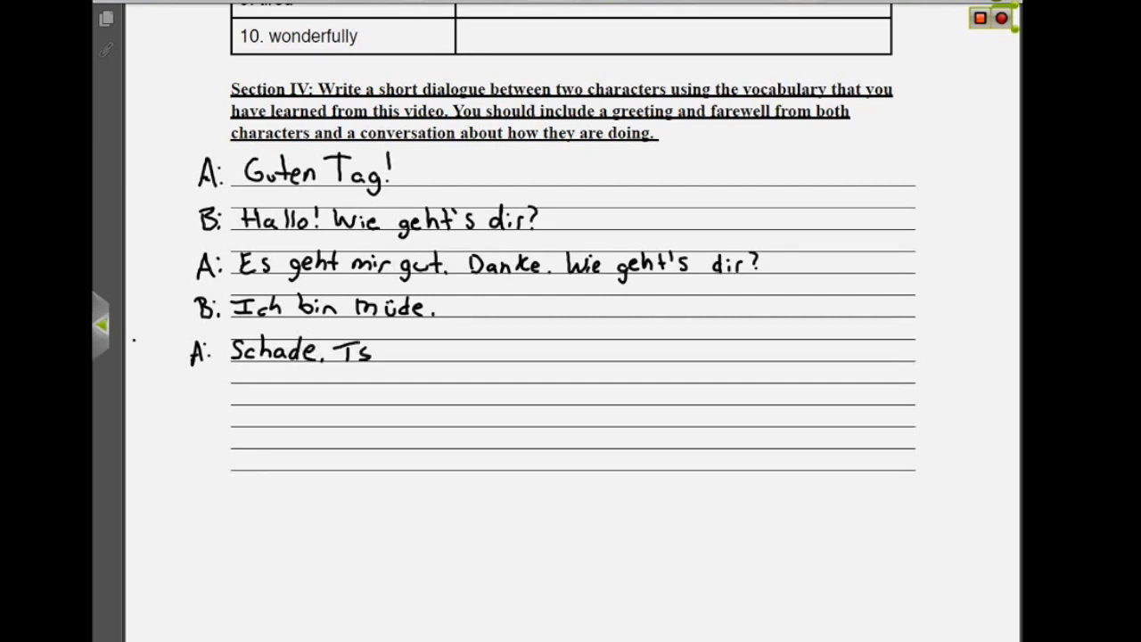
text(chüss!)
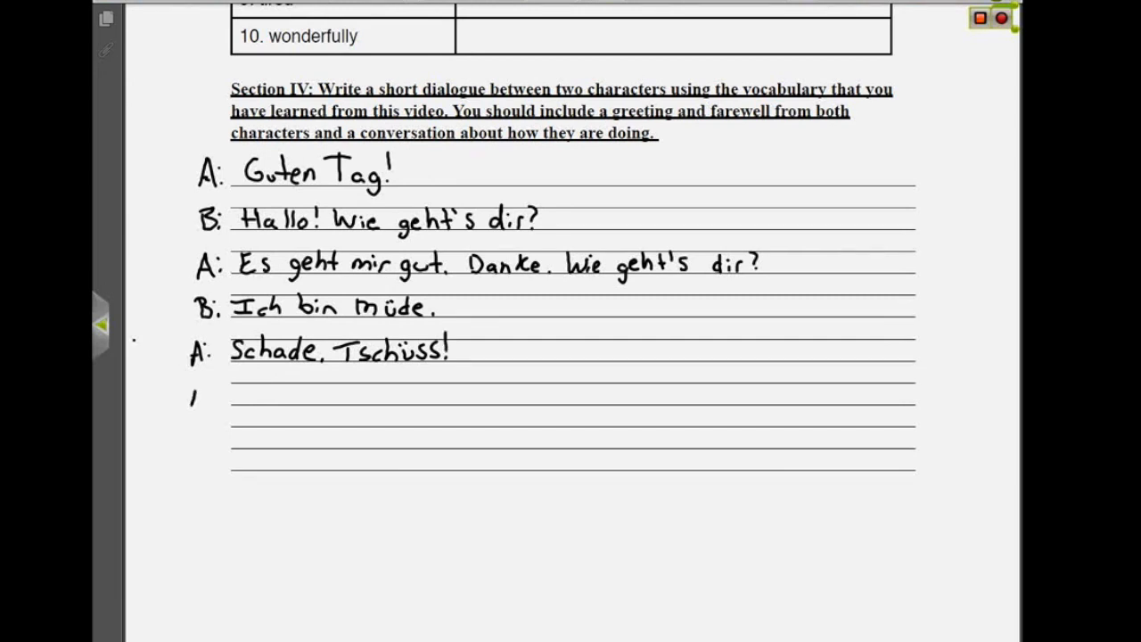
text(B:)
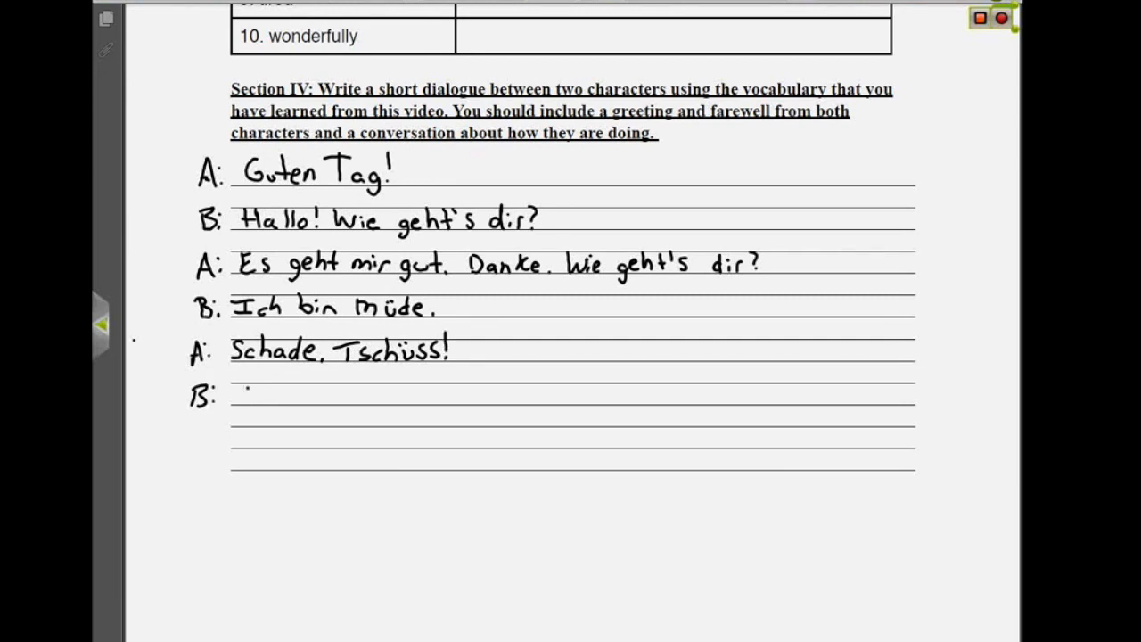
text(Tscha)
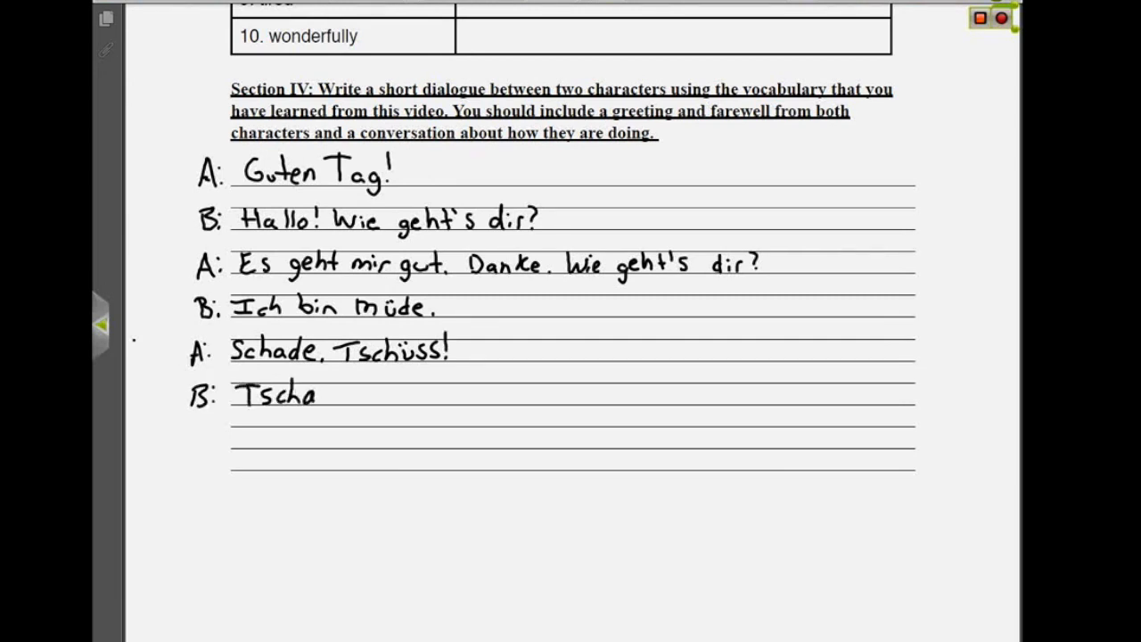
text(u!)
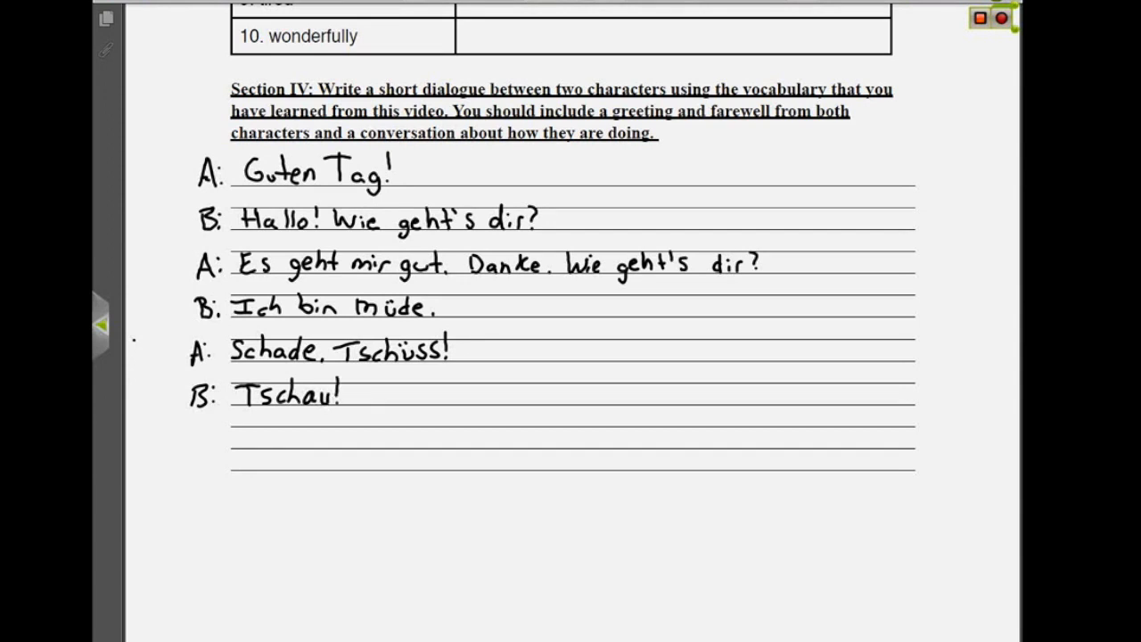